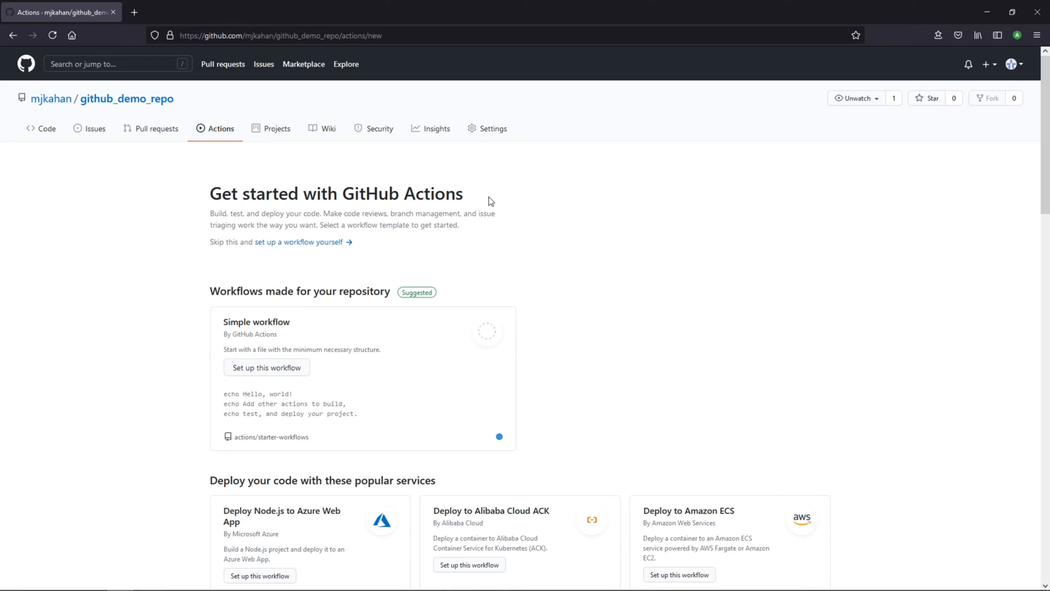
pyautogui.moveTo(216, 146)
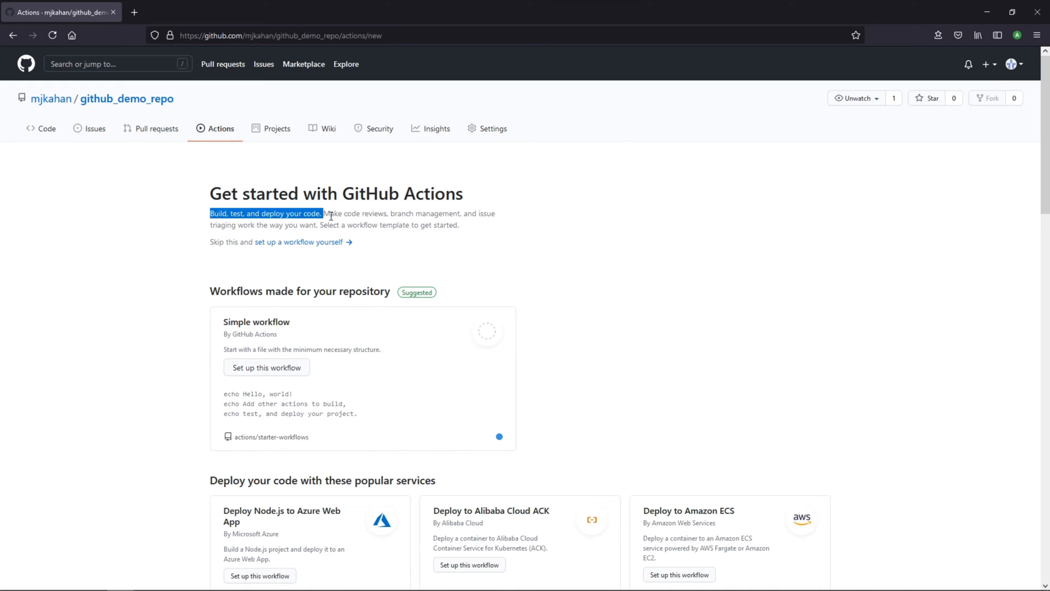
# Start a new workflow file from the Simple workflow template, to be named ci.yml
pyautogui.click(362, 227)
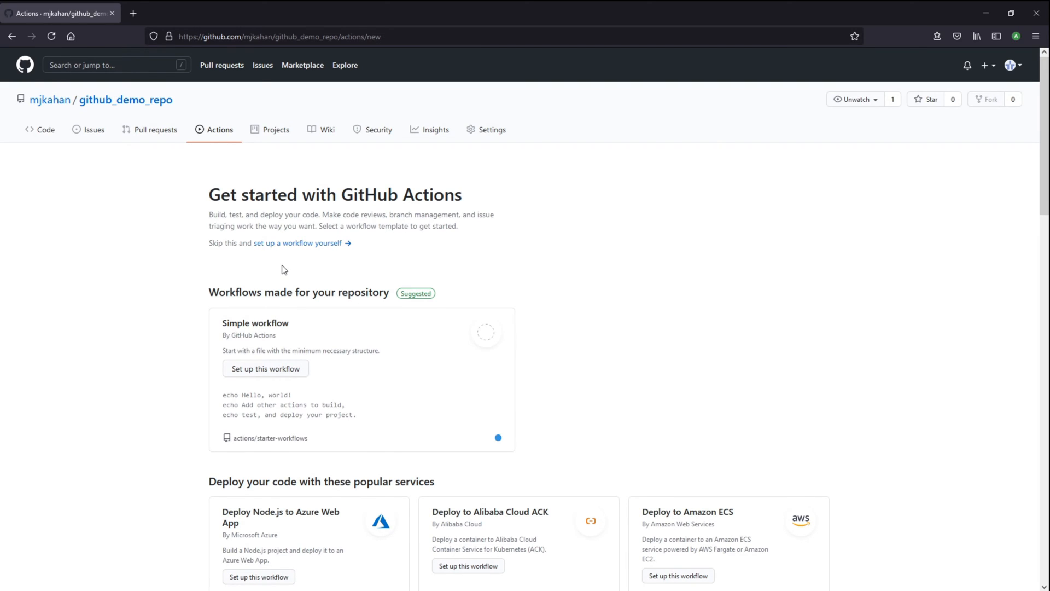
pyautogui.moveTo(447, 349)
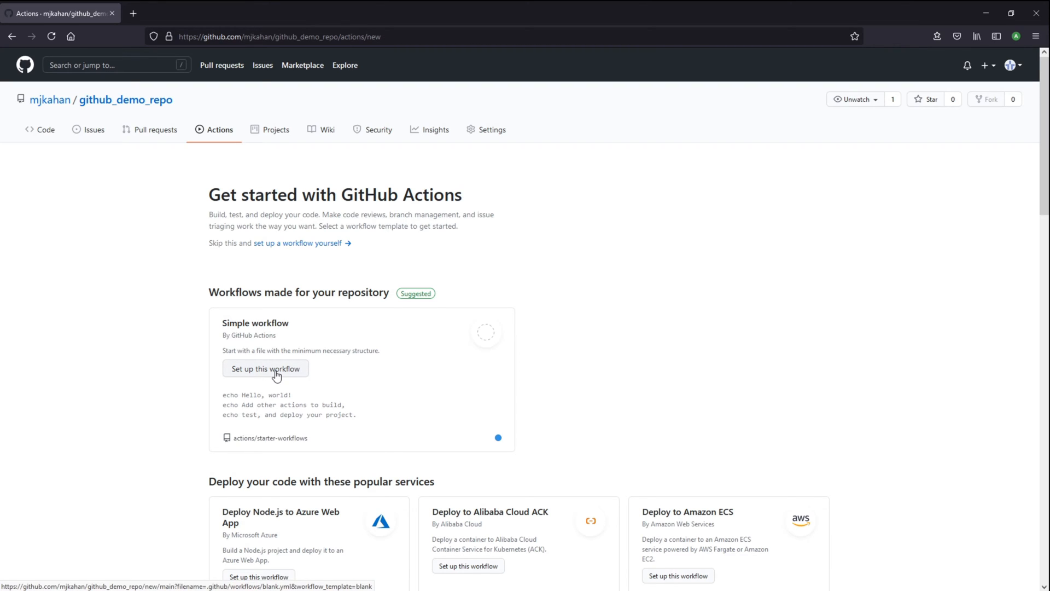
pyautogui.click(265, 369)
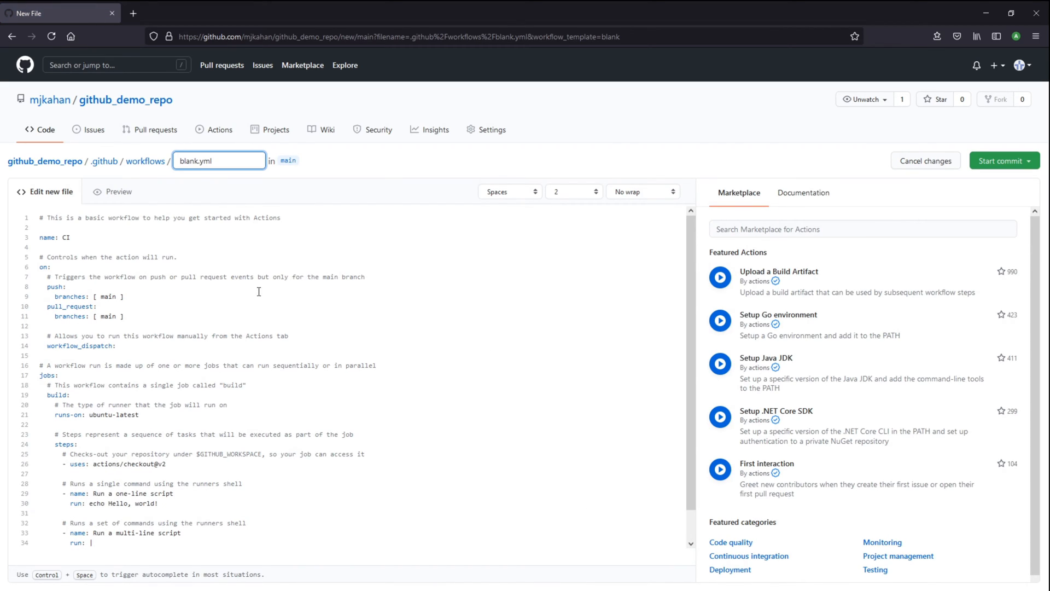
pyautogui.moveTo(45, 161)
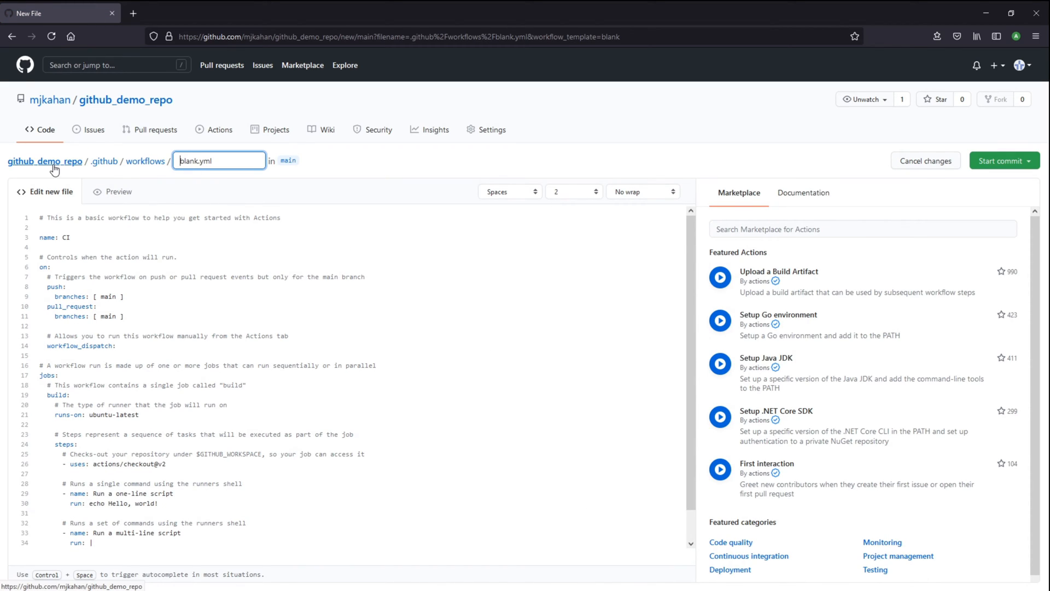
pyautogui.moveTo(104, 161)
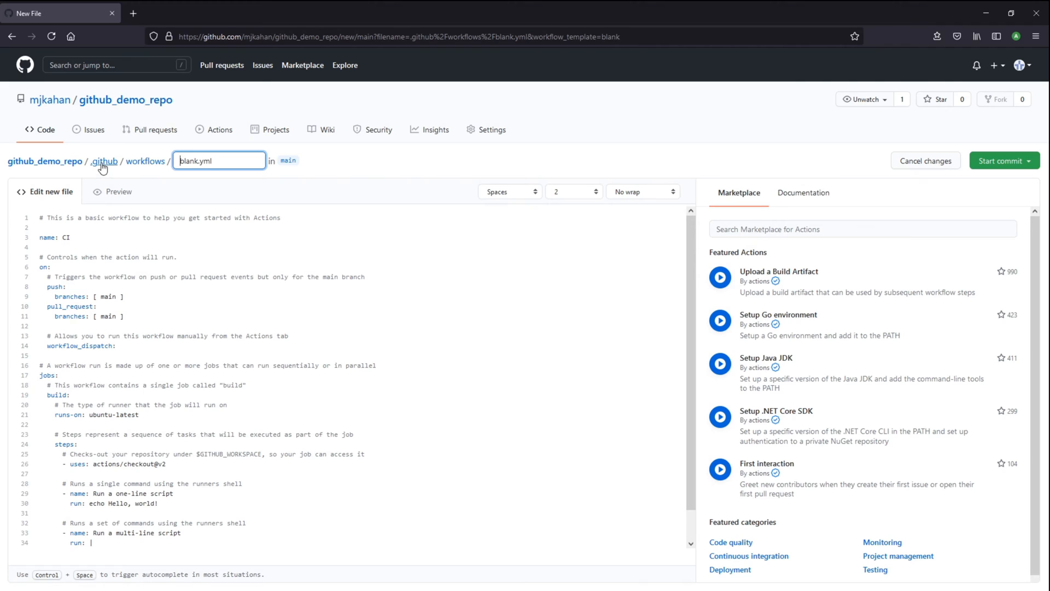
pyautogui.moveTo(144, 161)
pyautogui.write('ci')
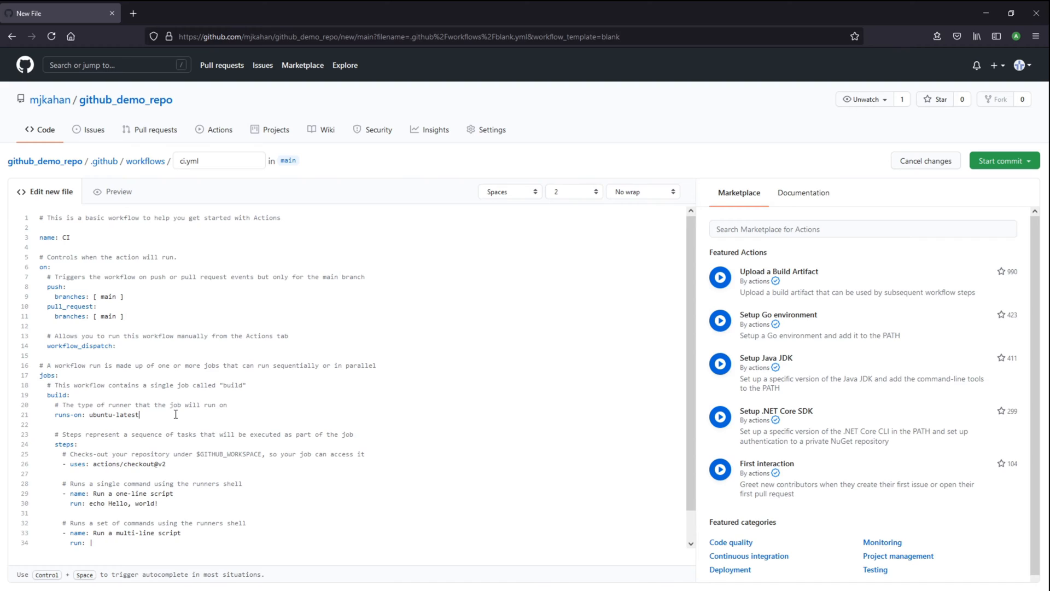
pyautogui.doubleClick(99, 414)
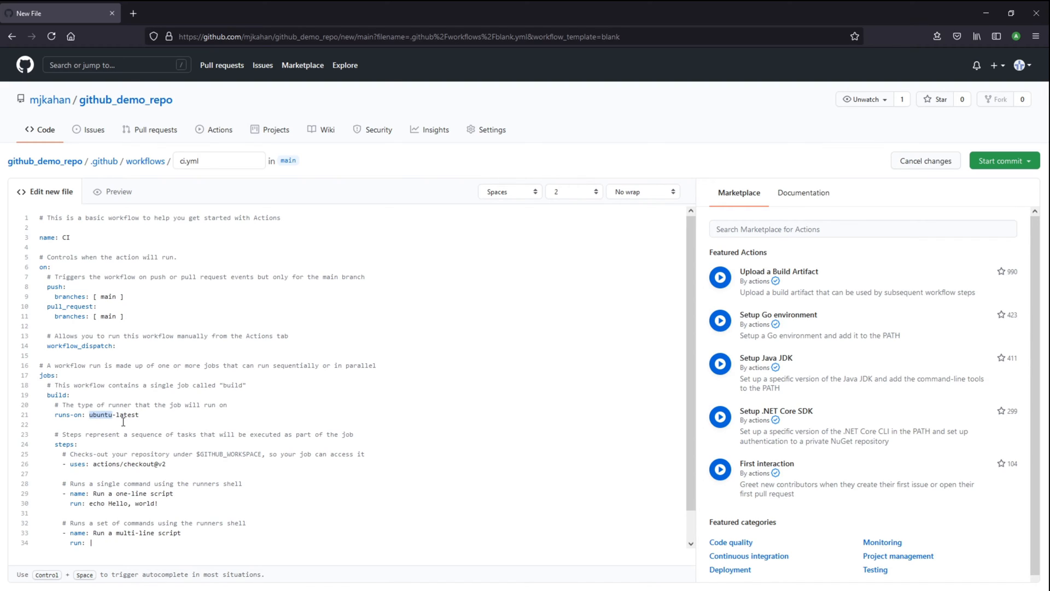
pyautogui.doubleClick(112, 414)
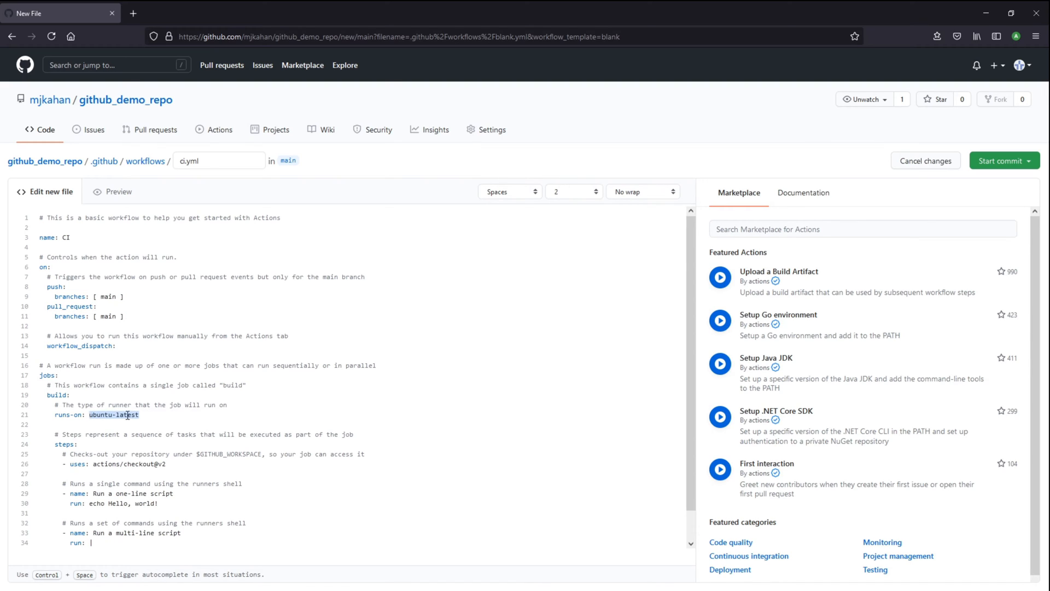
pyautogui.moveTo(175, 415)
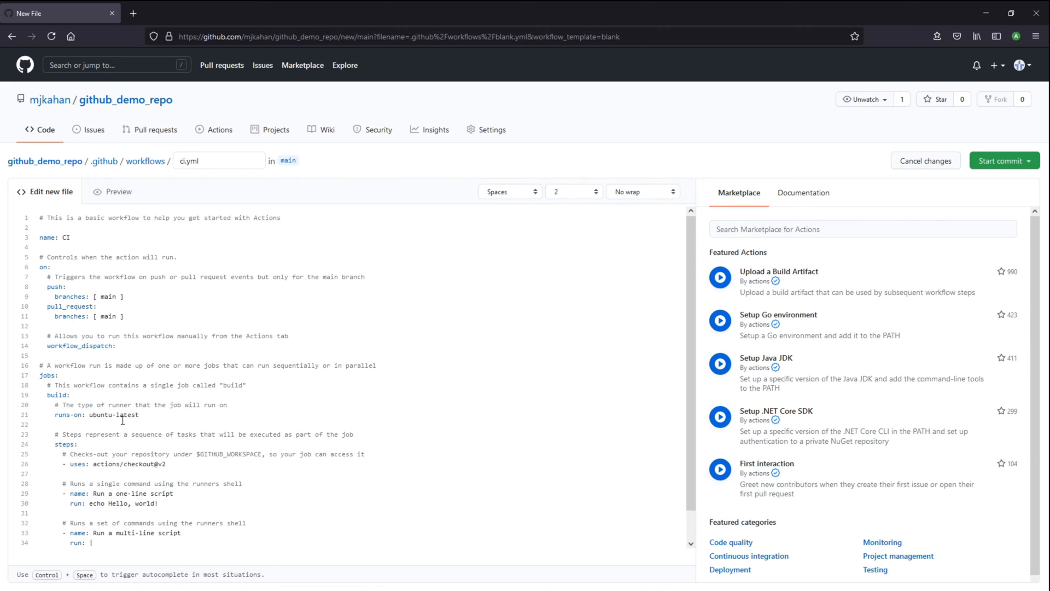
pyautogui.moveTo(143, 416)
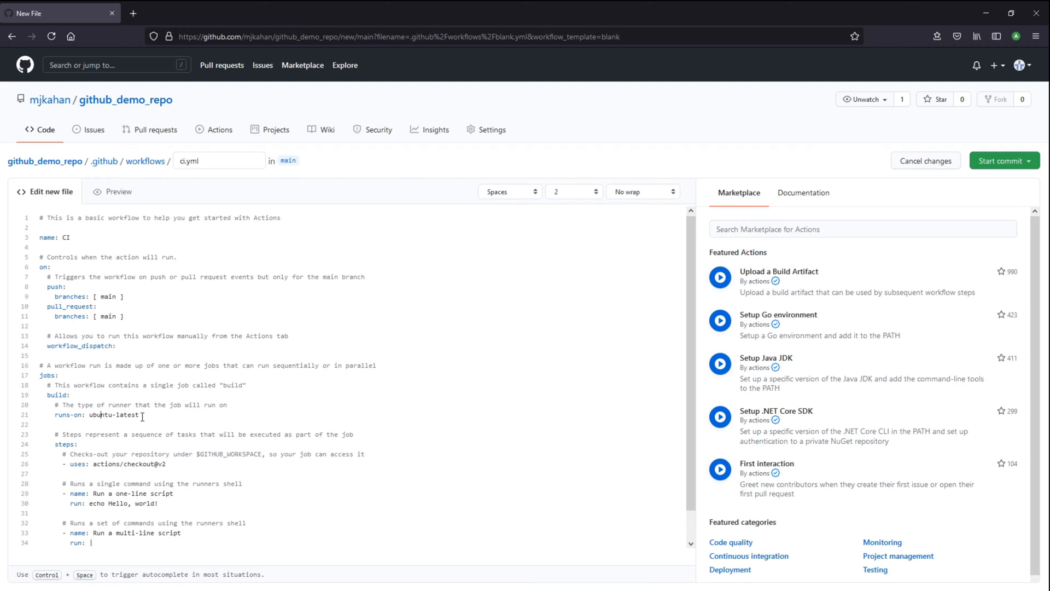
pyautogui.doubleClick(103, 415)
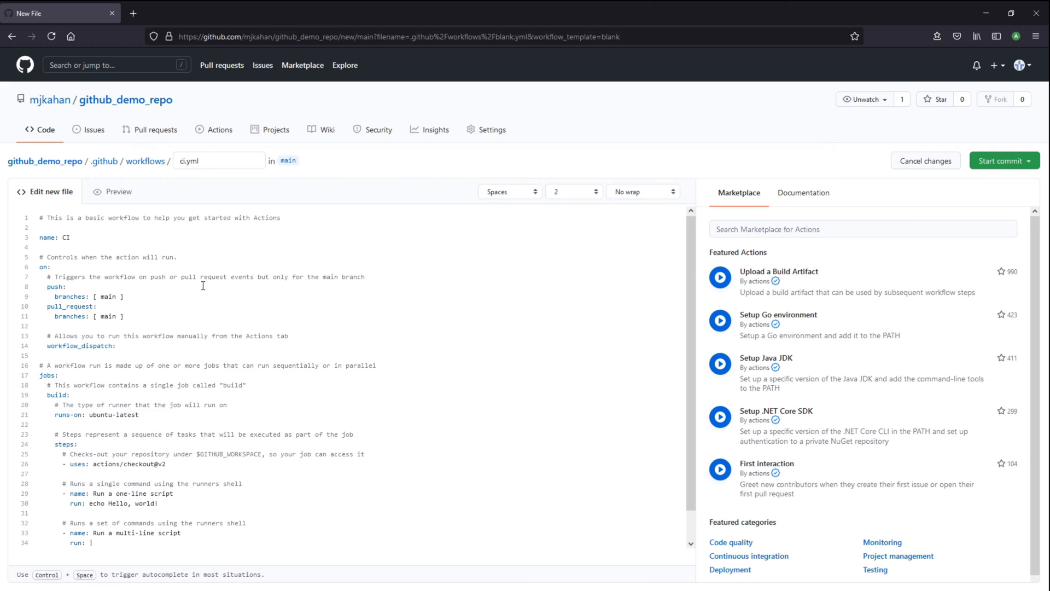
pyautogui.moveTo(54, 414); pyautogui.dragTo(139, 414)
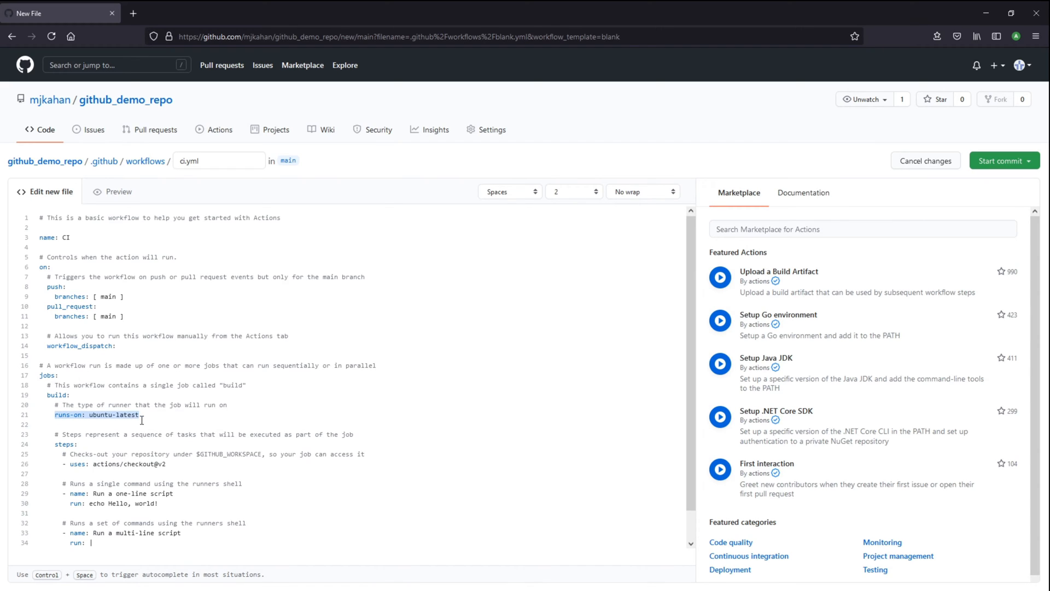
pyautogui.moveTo(115, 469)
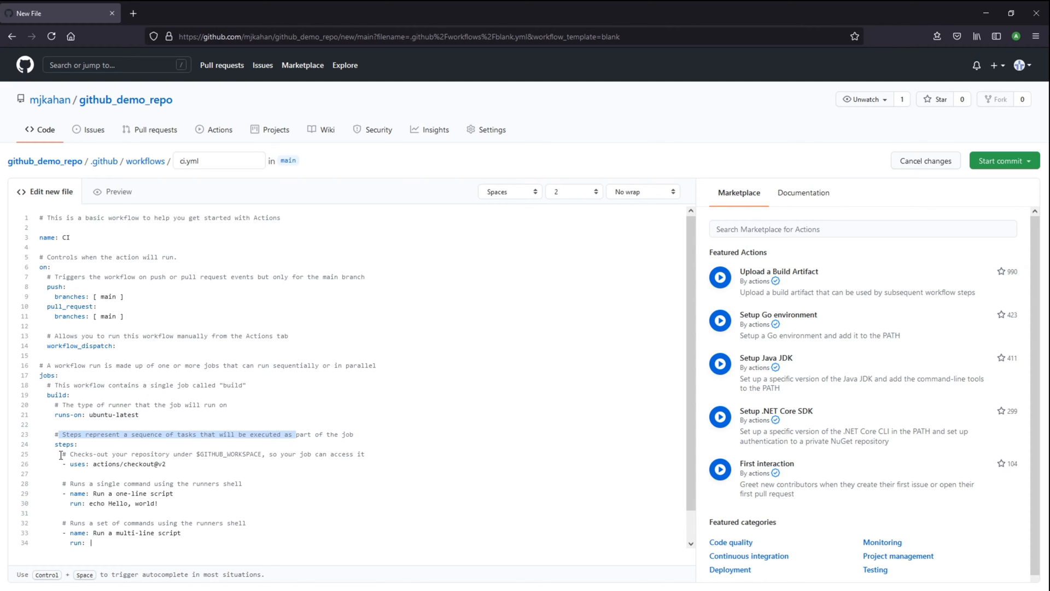
pyautogui.click(175, 463)
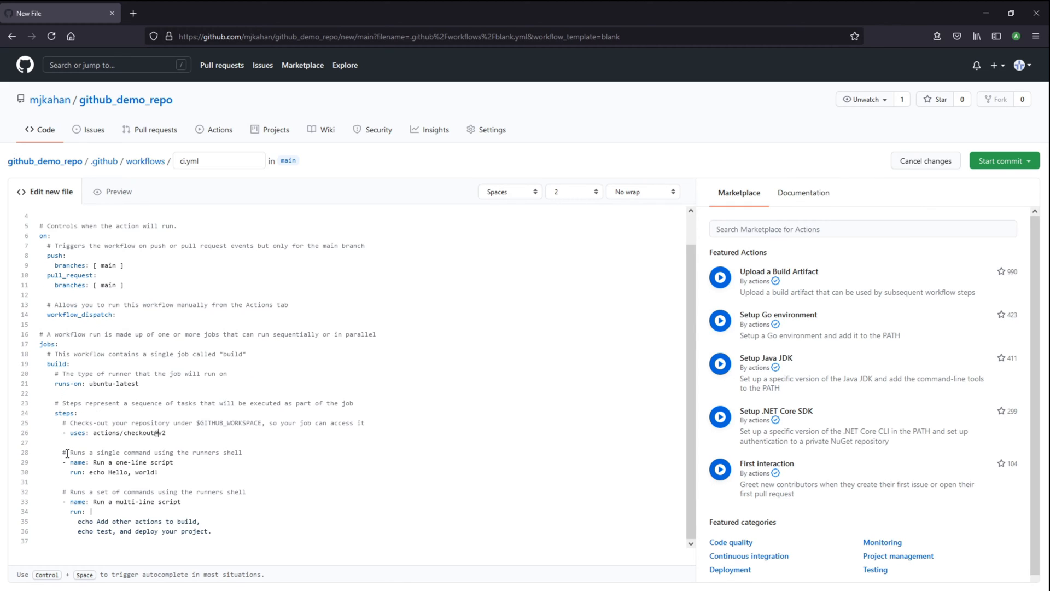
pyautogui.click(87, 472)
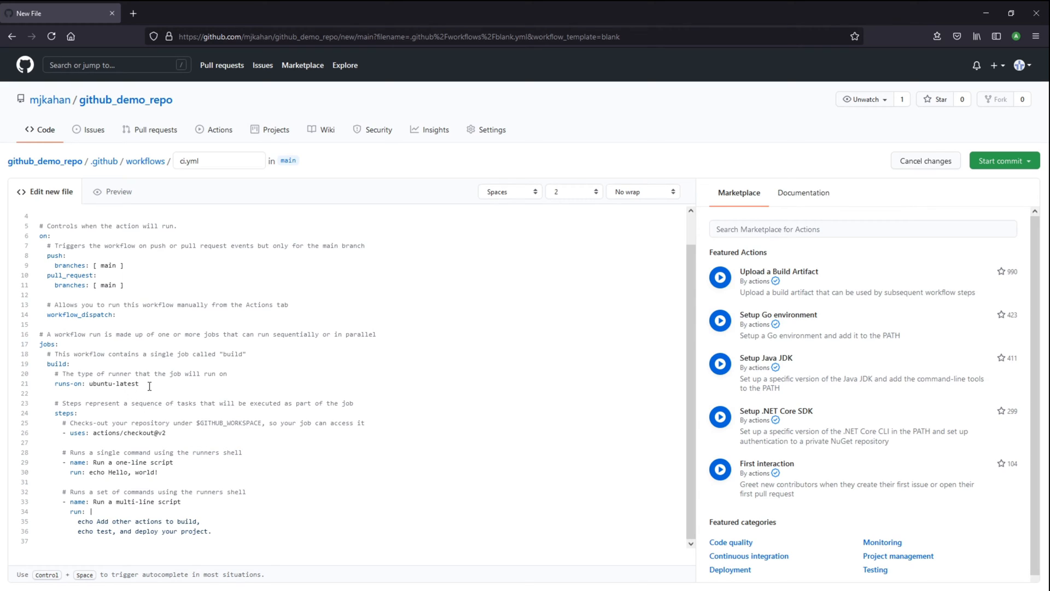
pyautogui.doubleClick(112, 383)
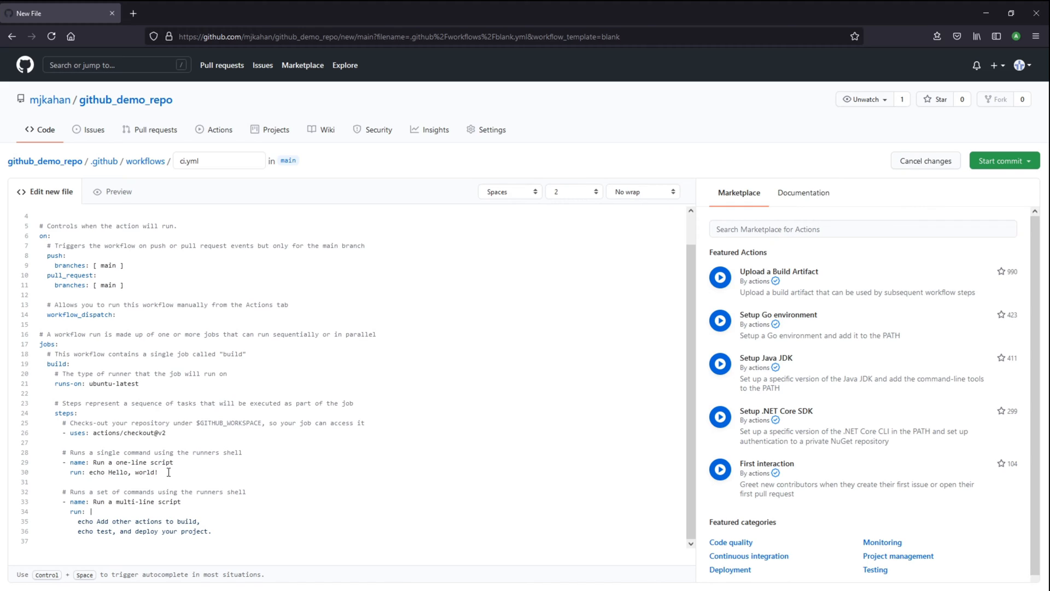
pyautogui.moveTo(189, 477)
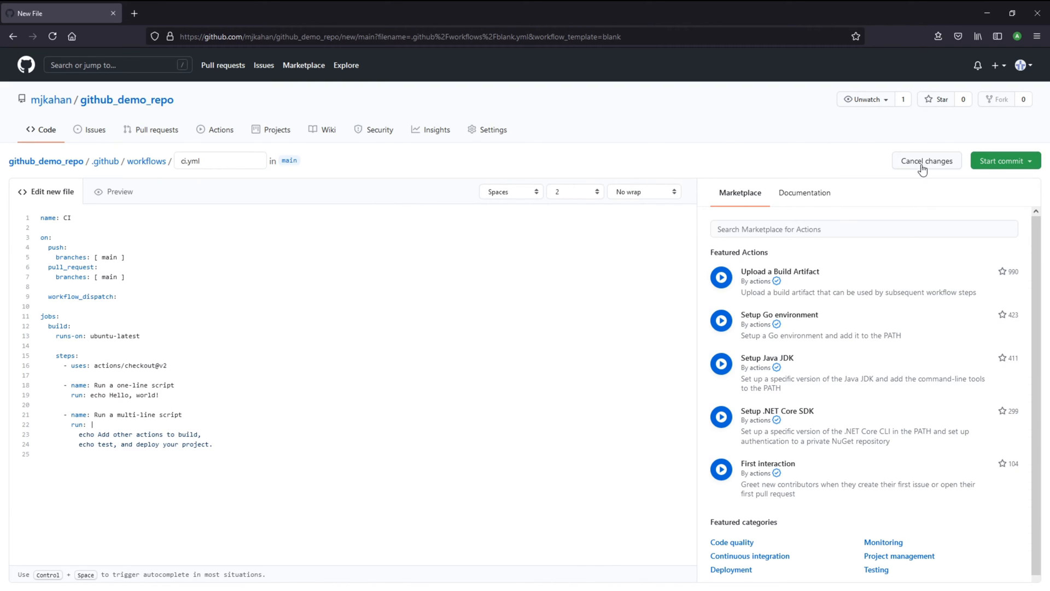
# Commit the comment-stripped ci.yml as a new file in .github/workflows
pyautogui.click(1001, 159)
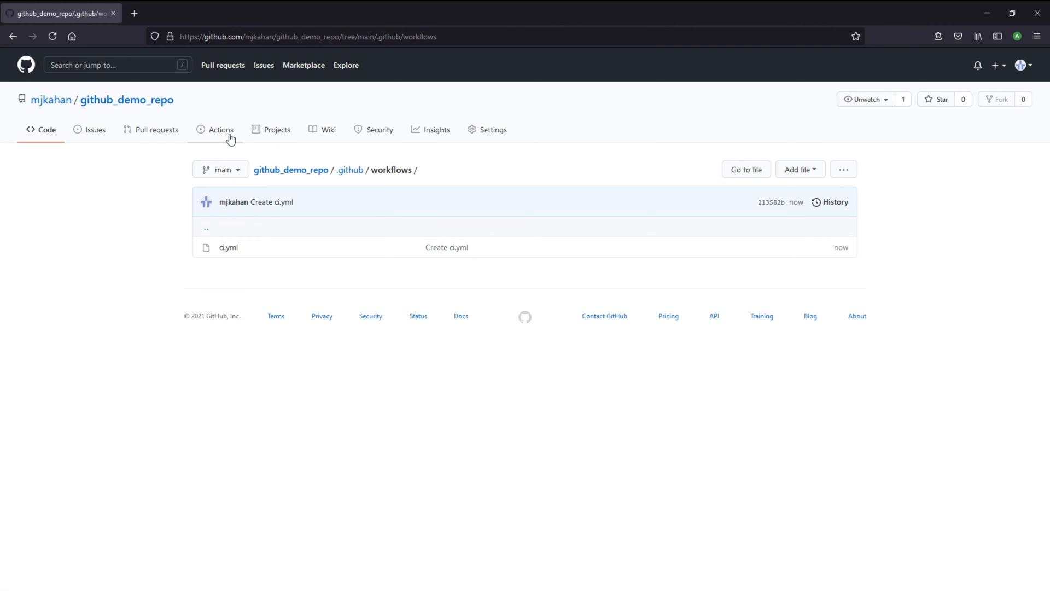
# Open the successful Create ci.yml run summary under the CI workflow in Actions
pyautogui.click(220, 129)
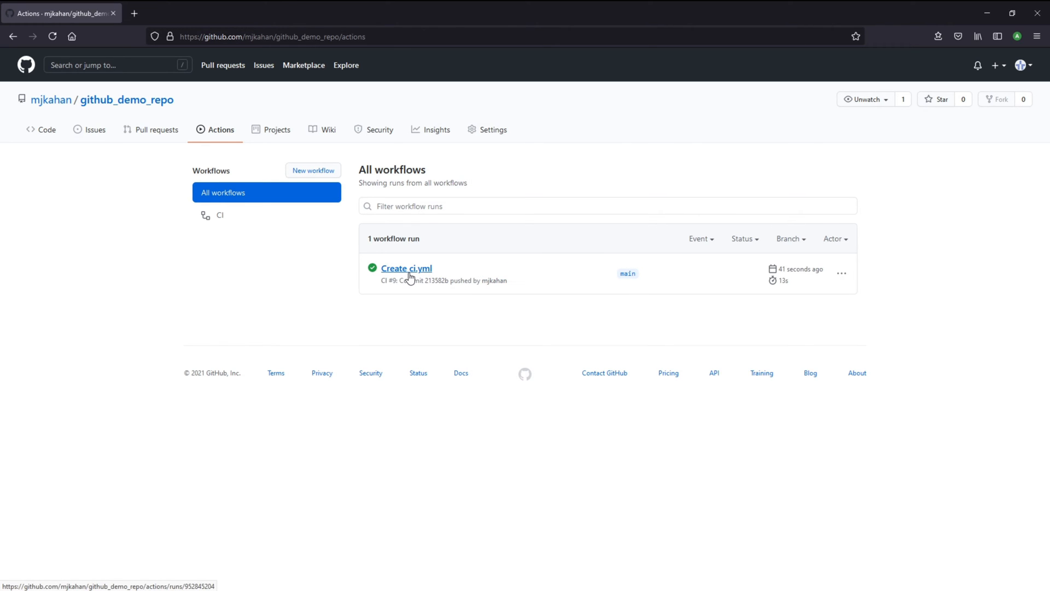
pyautogui.click(220, 214)
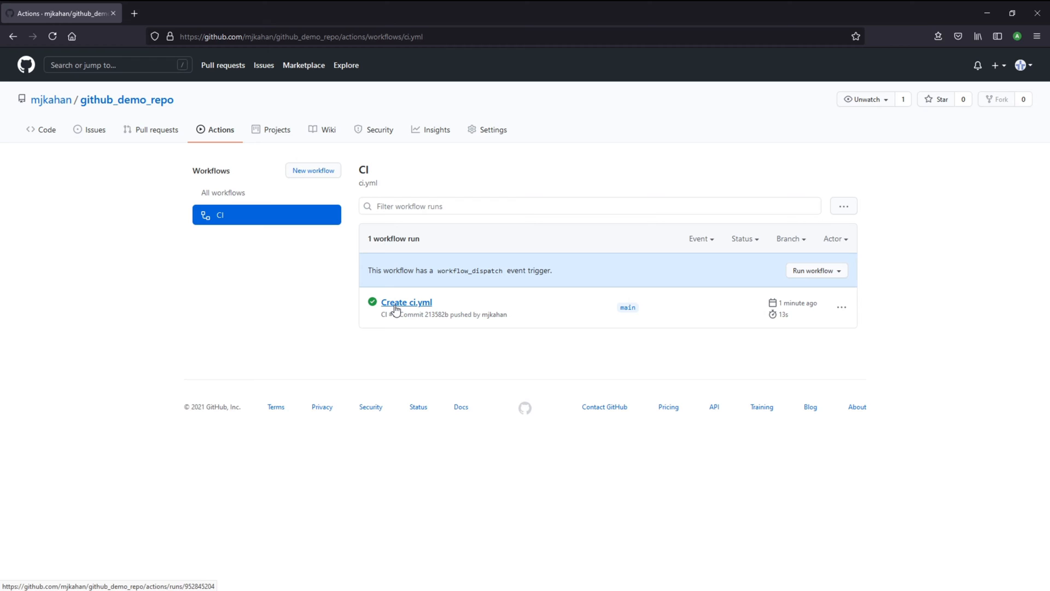
pyautogui.click(405, 302)
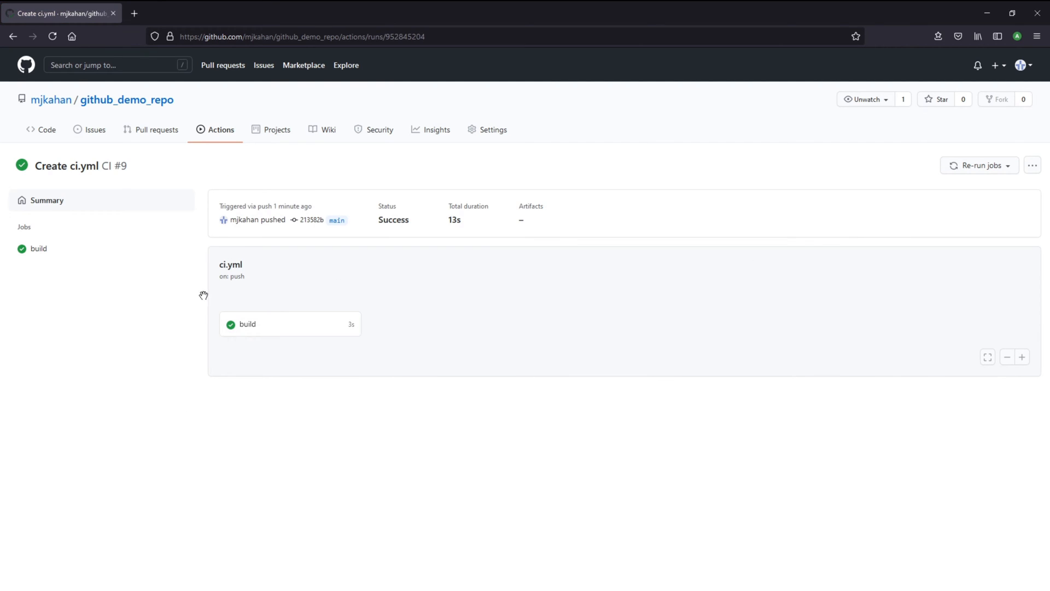
pyautogui.click(268, 324)
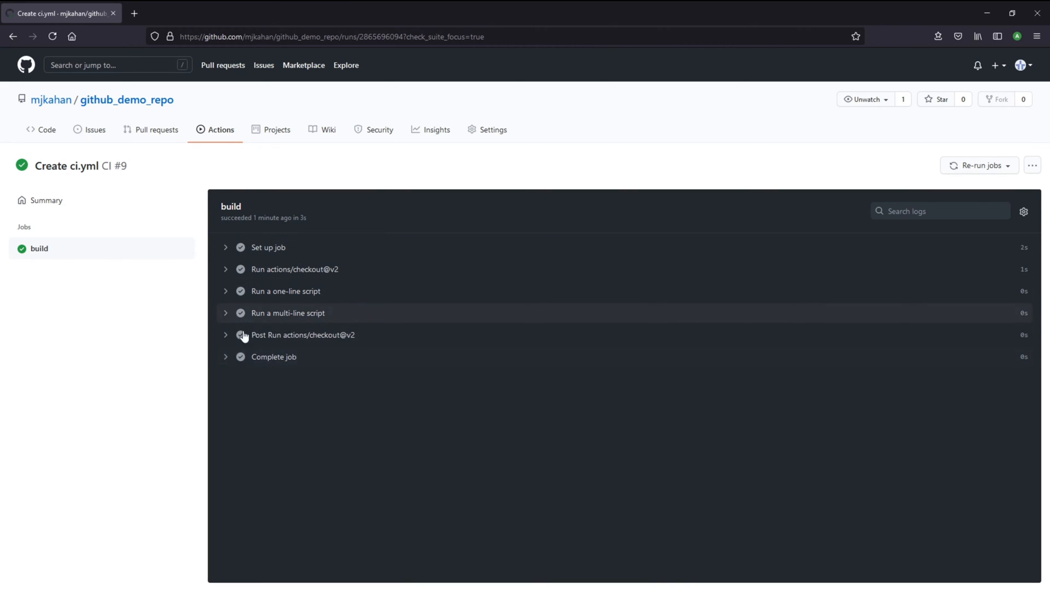
pyautogui.click(294, 269)
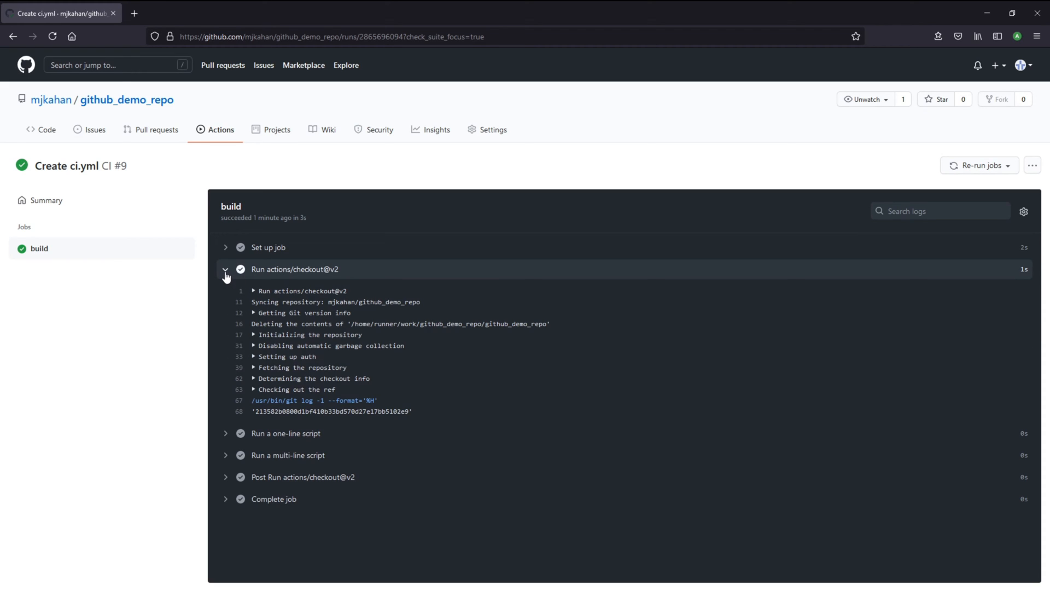
pyautogui.click(225, 269)
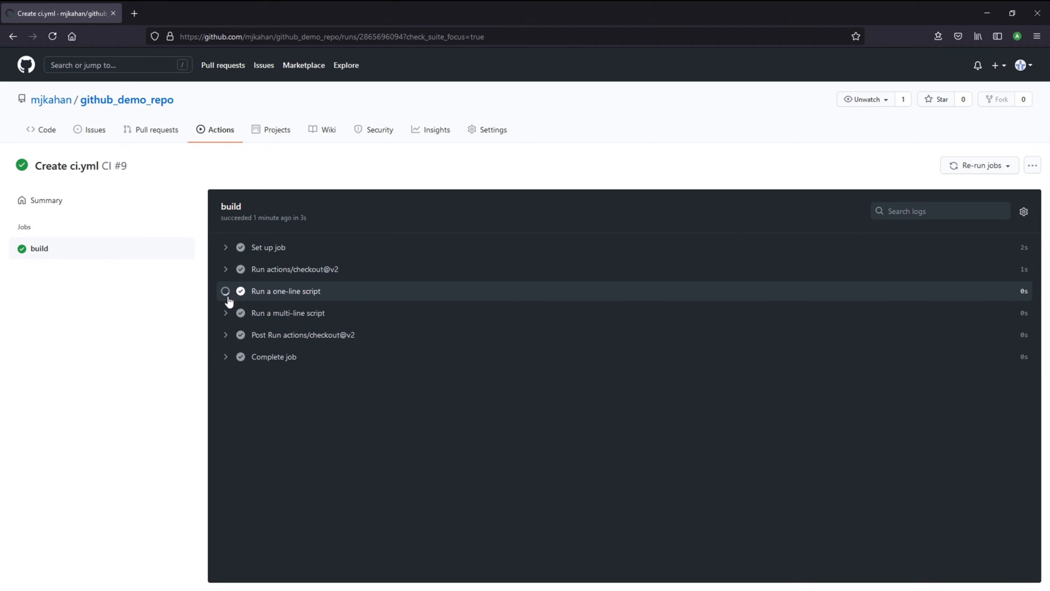
pyautogui.click(285, 291)
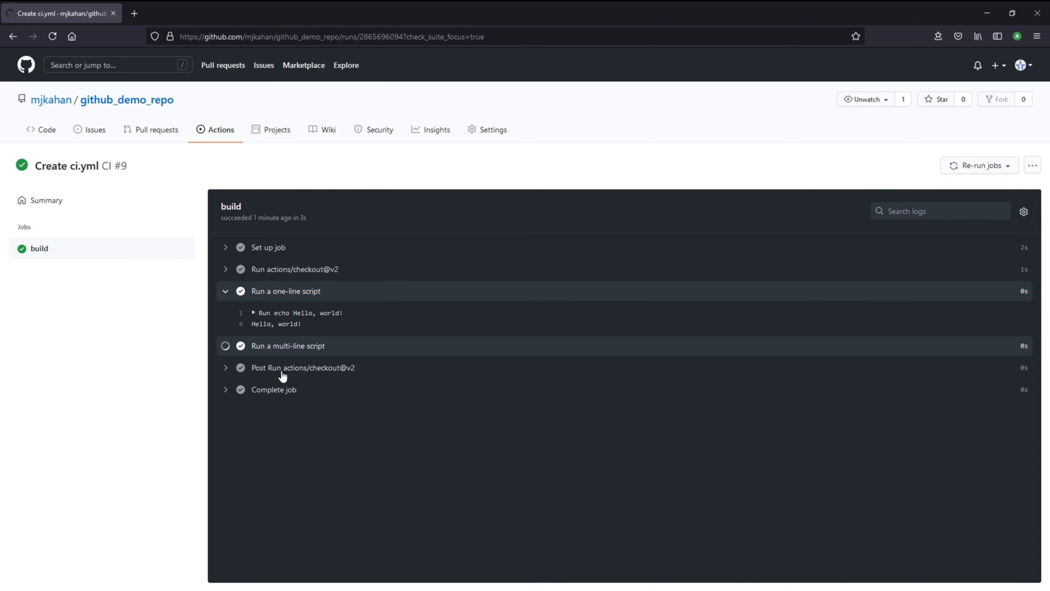
pyautogui.click(226, 291)
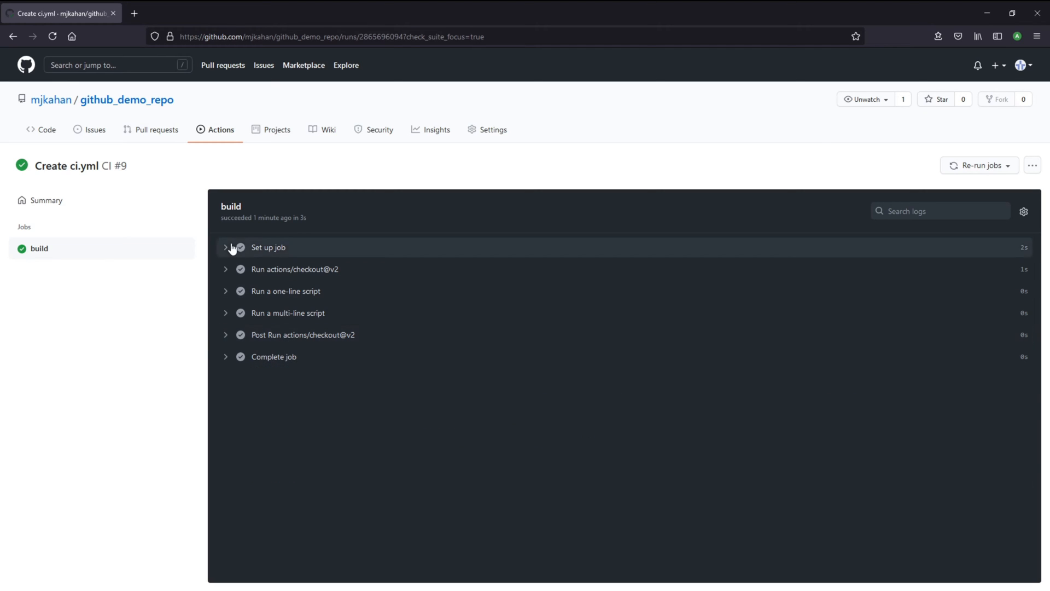
pyautogui.moveTo(122, 151)
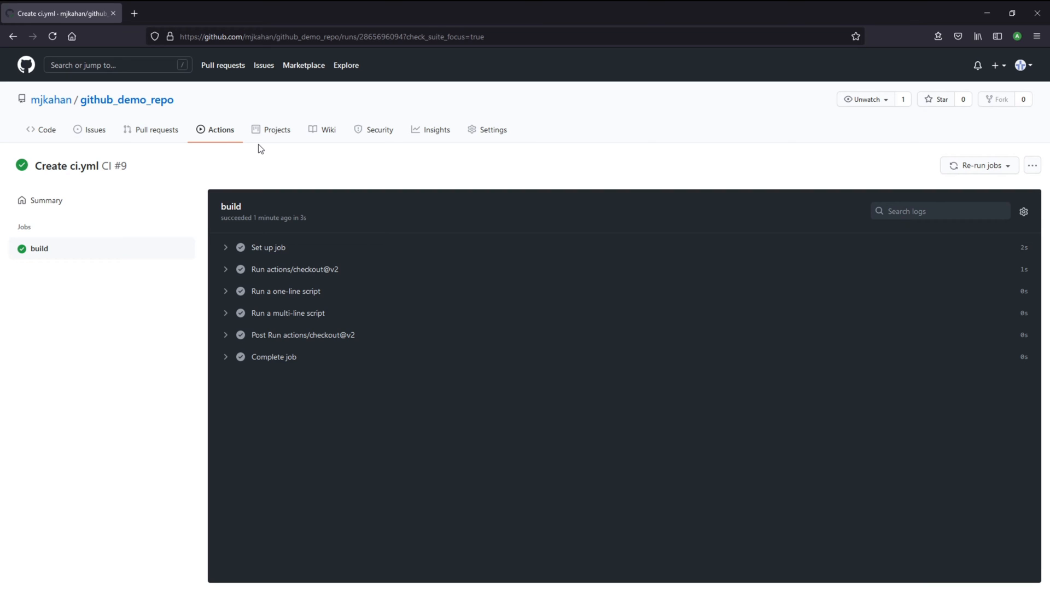
pyautogui.moveTo(295, 269)
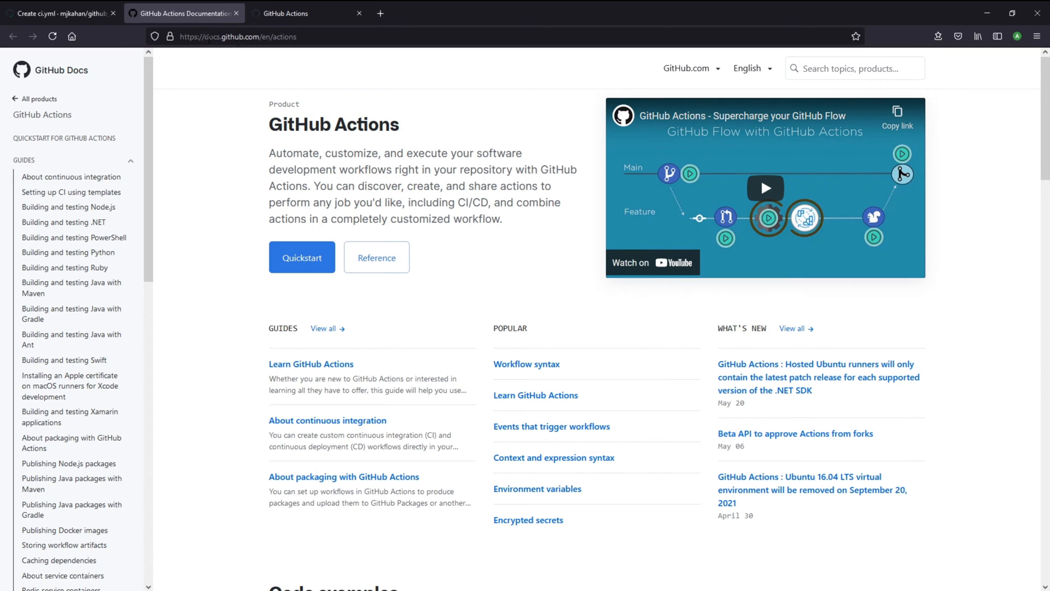
# Open the Workflow syntax for GitHub Actions article and read its event trigger section
pyautogui.scroll(-3)
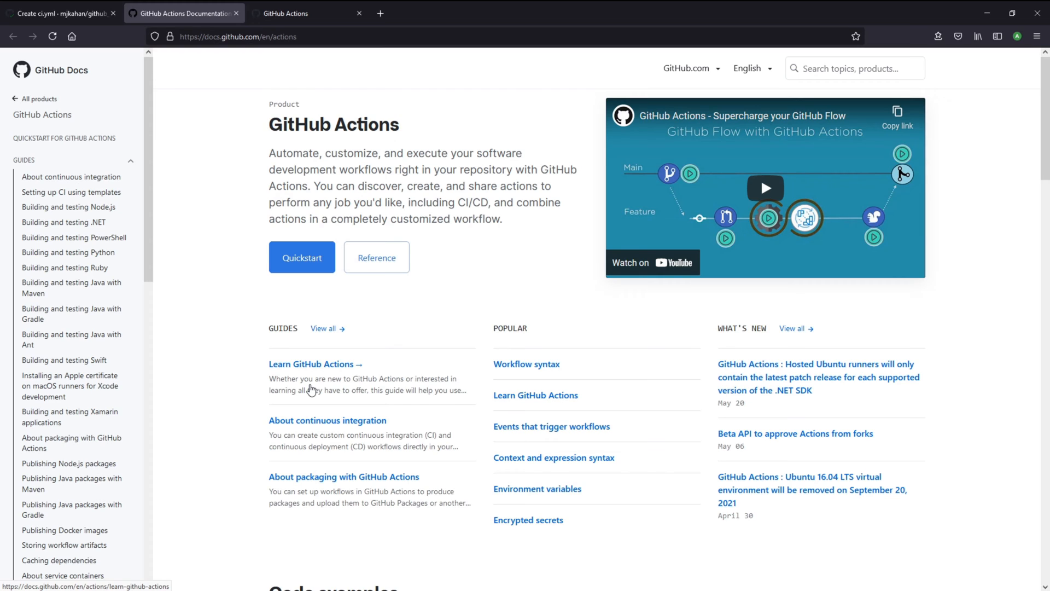
pyautogui.scroll(-3)
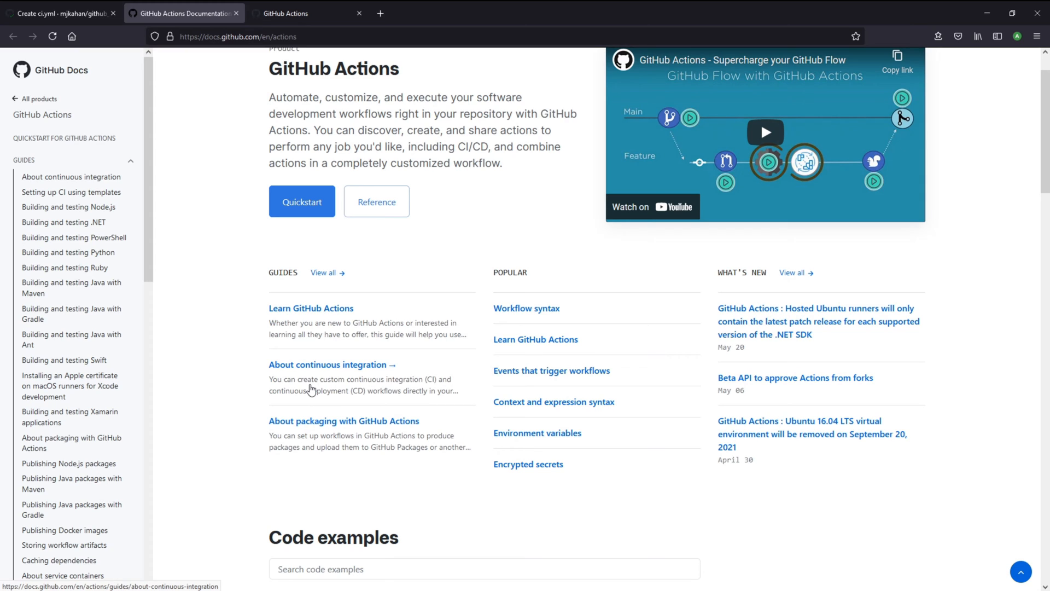
pyautogui.moveTo(533, 309)
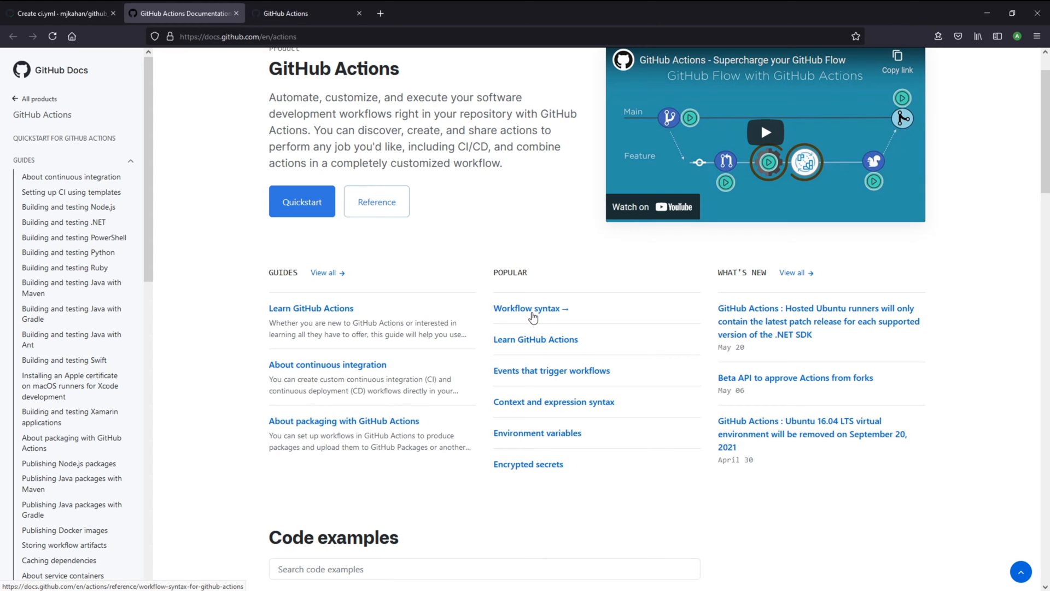
pyautogui.click(527, 308)
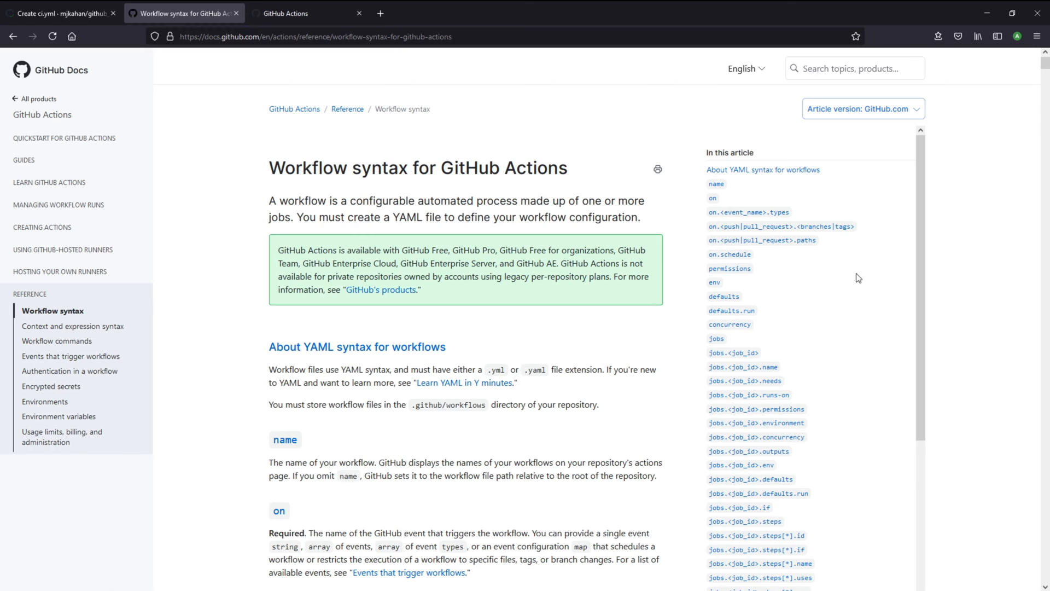
pyautogui.scroll(-3)
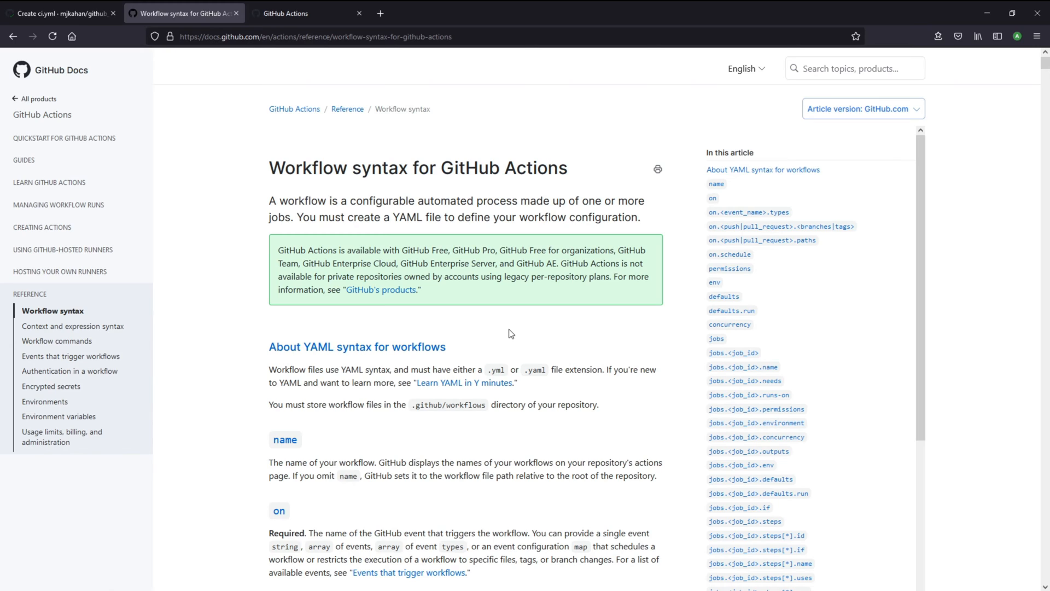
pyautogui.scroll(-3)
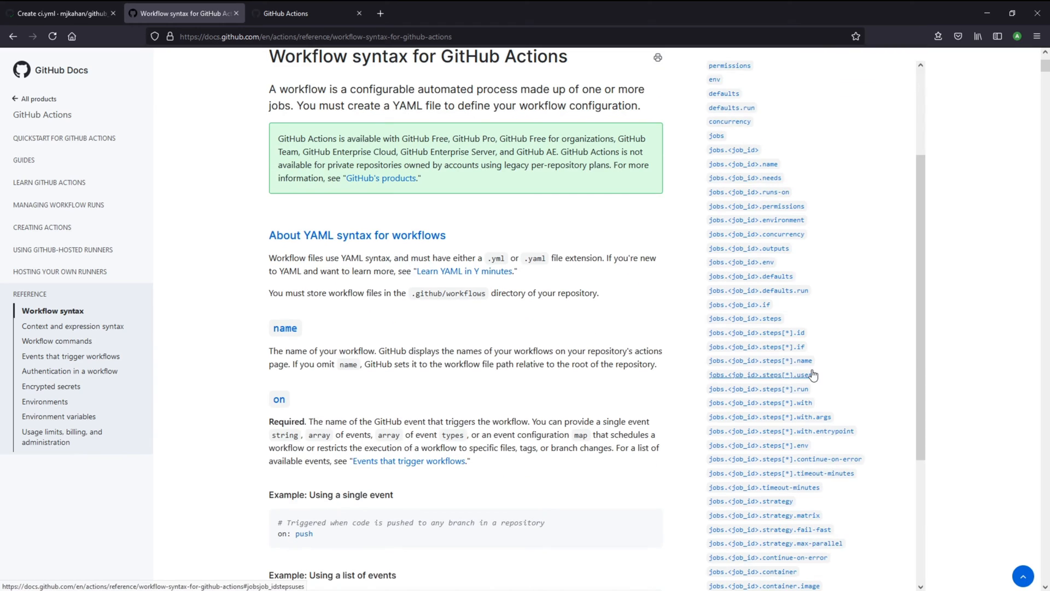
pyautogui.scroll(-3)
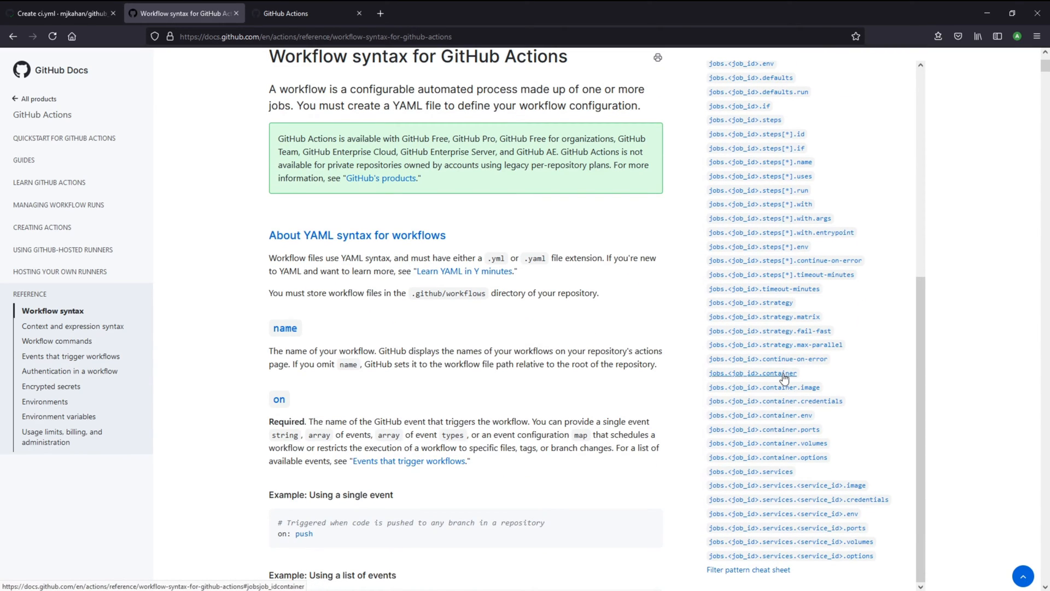
pyautogui.scroll(-3)
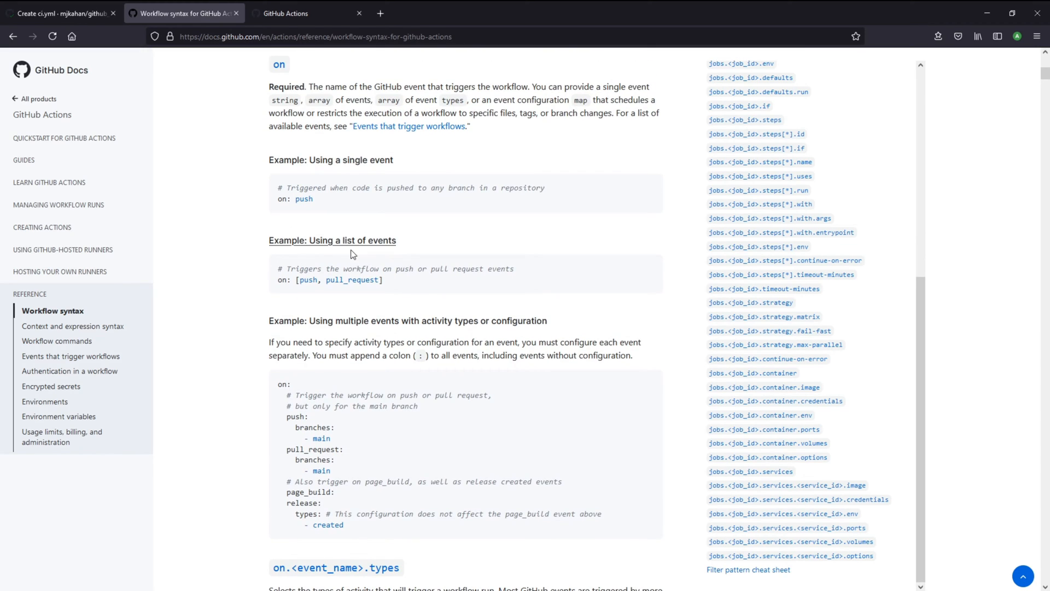
# Compare the branch filter examples against ci.yml, ending back on the repository's ci.yml file
pyautogui.click(60, 13)
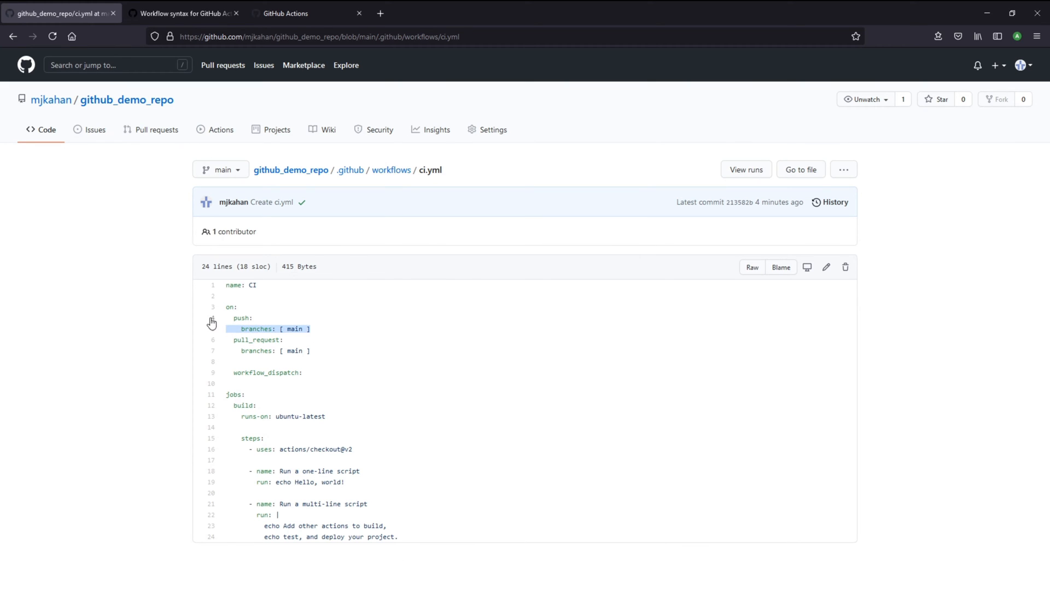
pyautogui.click(183, 13)
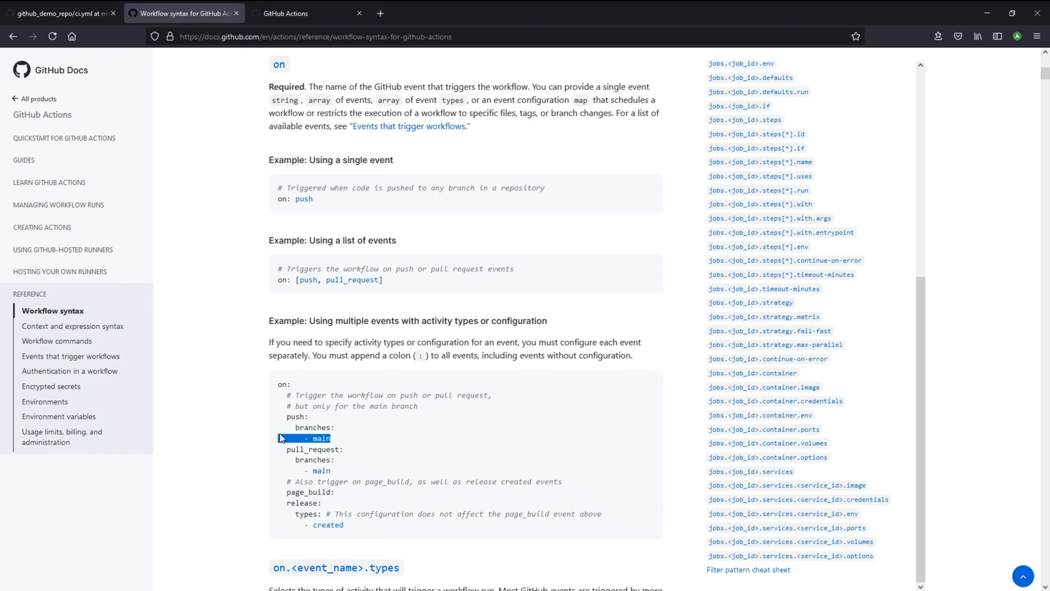
pyautogui.scroll(-3)
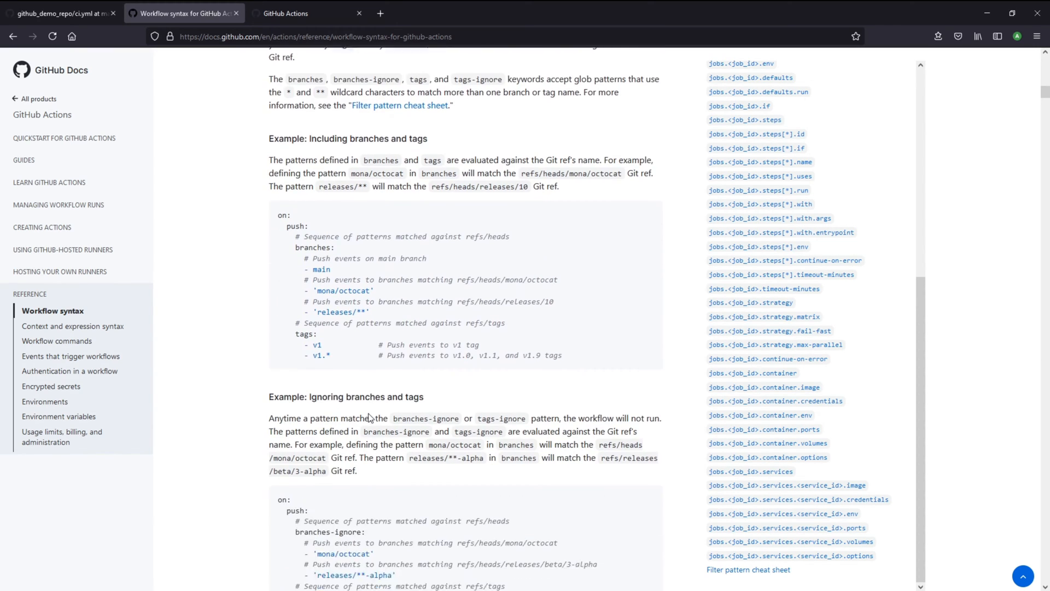
pyautogui.scroll(-3)
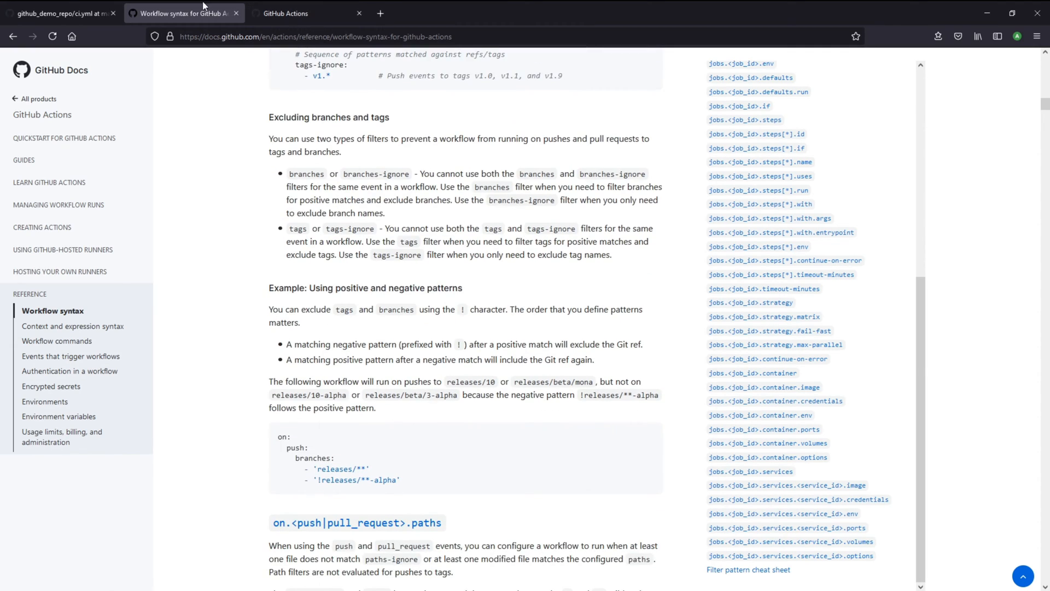
pyautogui.click(60, 13)
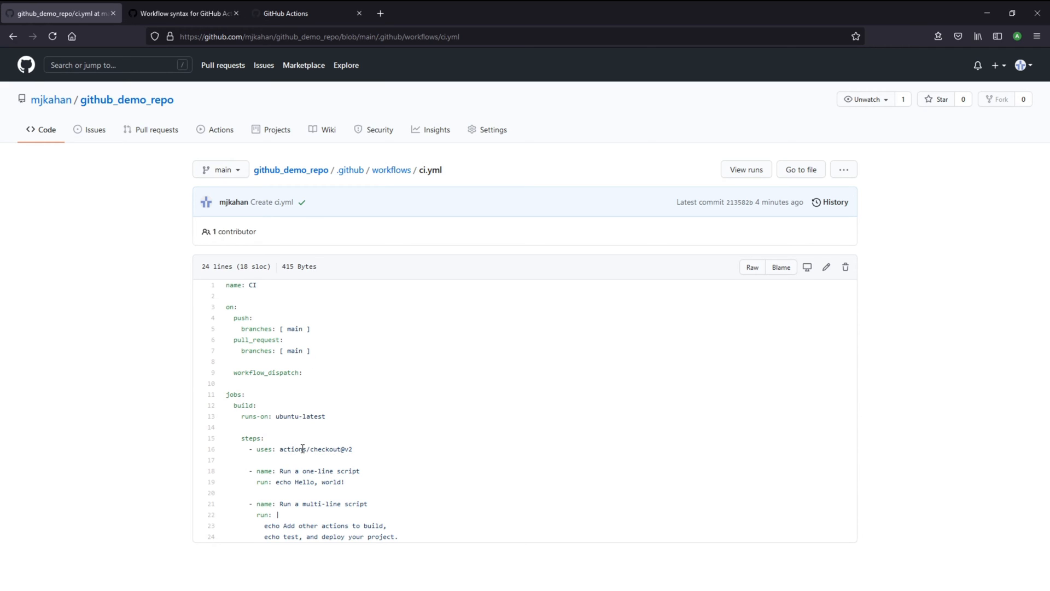
# Find the checkout repository in the GitHub Actions organization and read its README usage examples
pyautogui.click(287, 13)
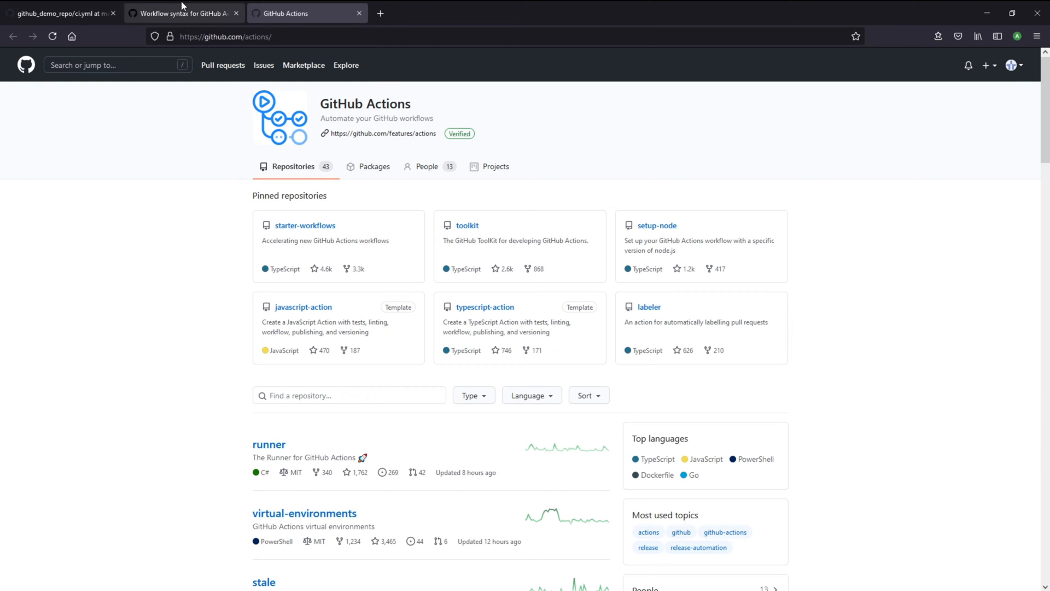
pyautogui.click(60, 13)
pyautogui.write('checkout')
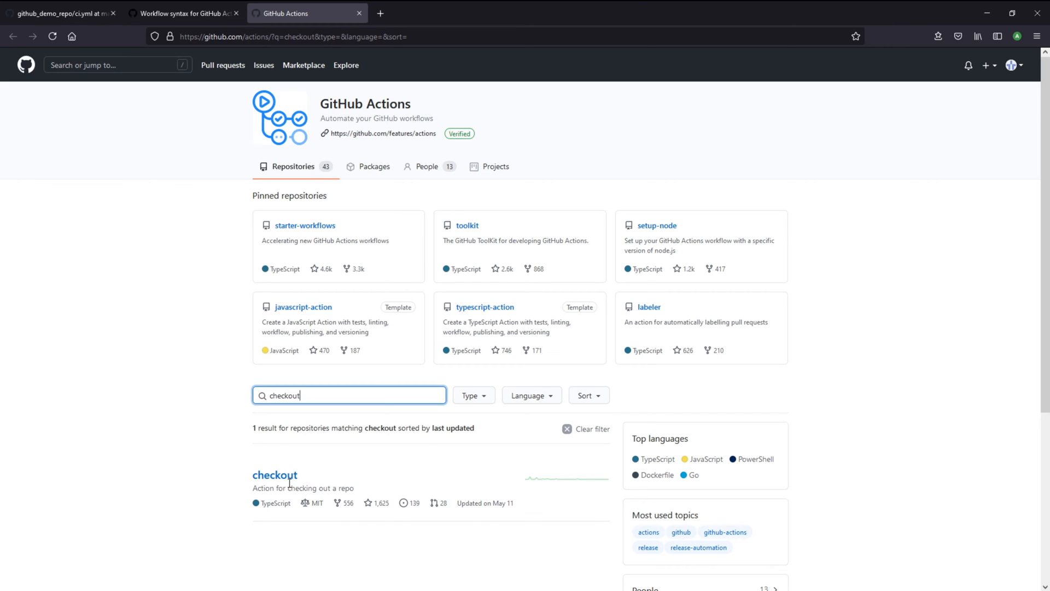
pyautogui.click(275, 475)
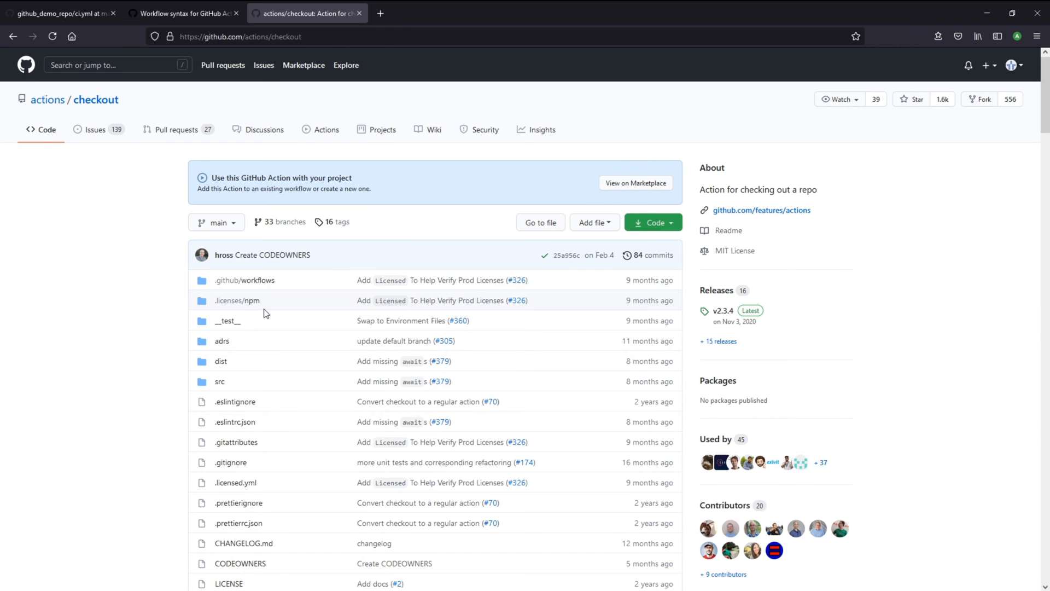
pyautogui.scroll(-3)
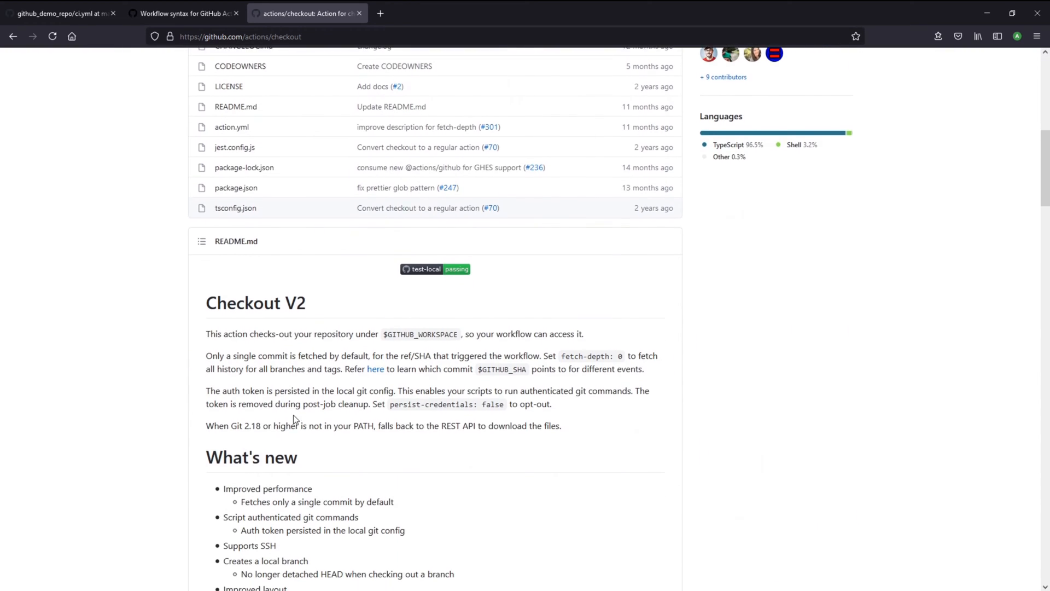
pyautogui.scroll(-3)
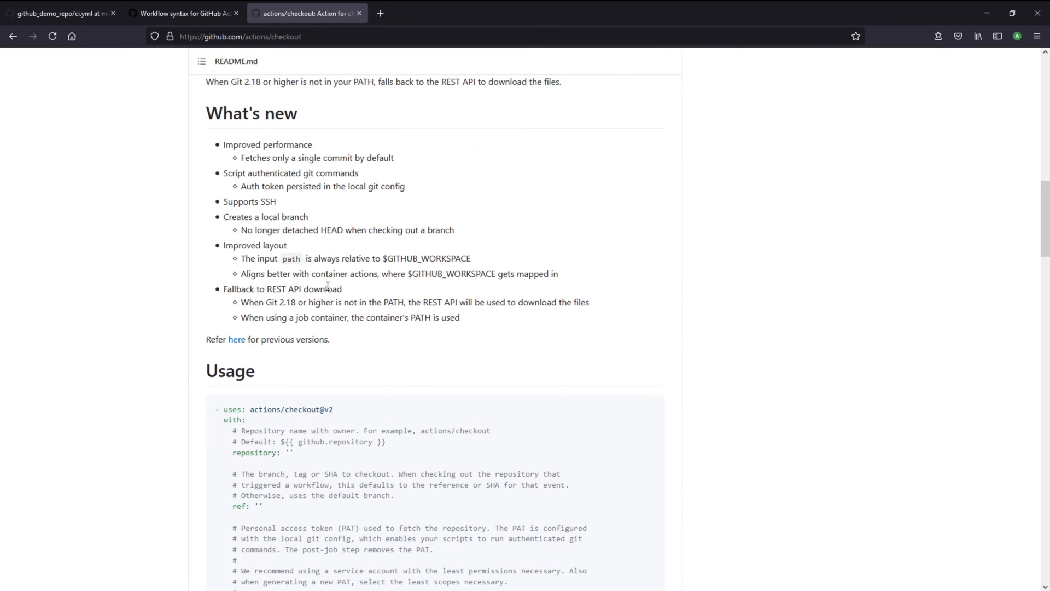
pyautogui.scroll(-3)
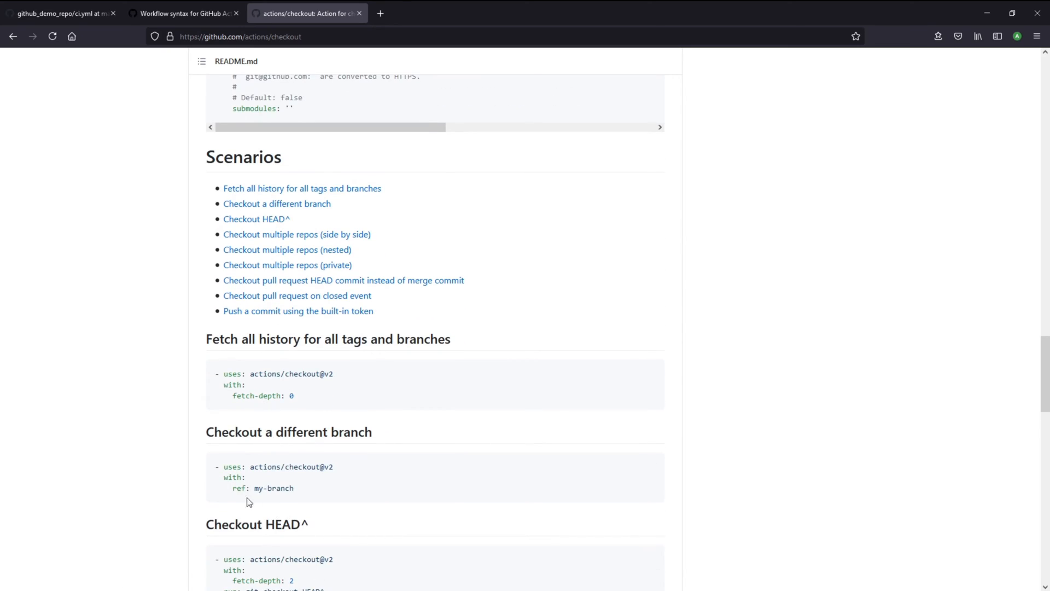
pyautogui.moveTo(271, 498)
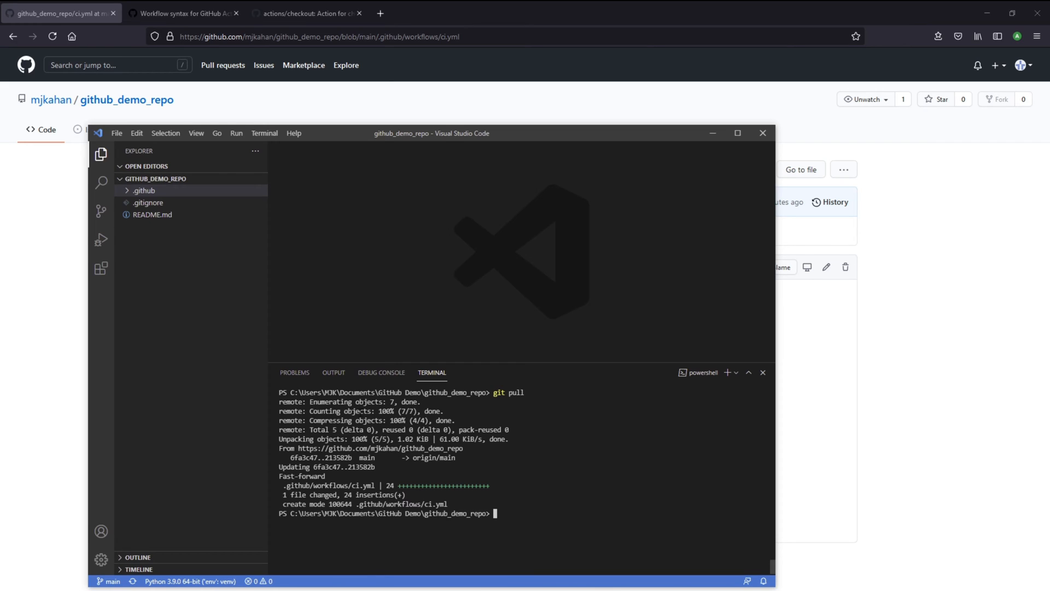
# Edit ci.yml to trigger only on pushes to test_ci, then begin checking out a test_ci branch
pyautogui.doubleClick(150, 215)
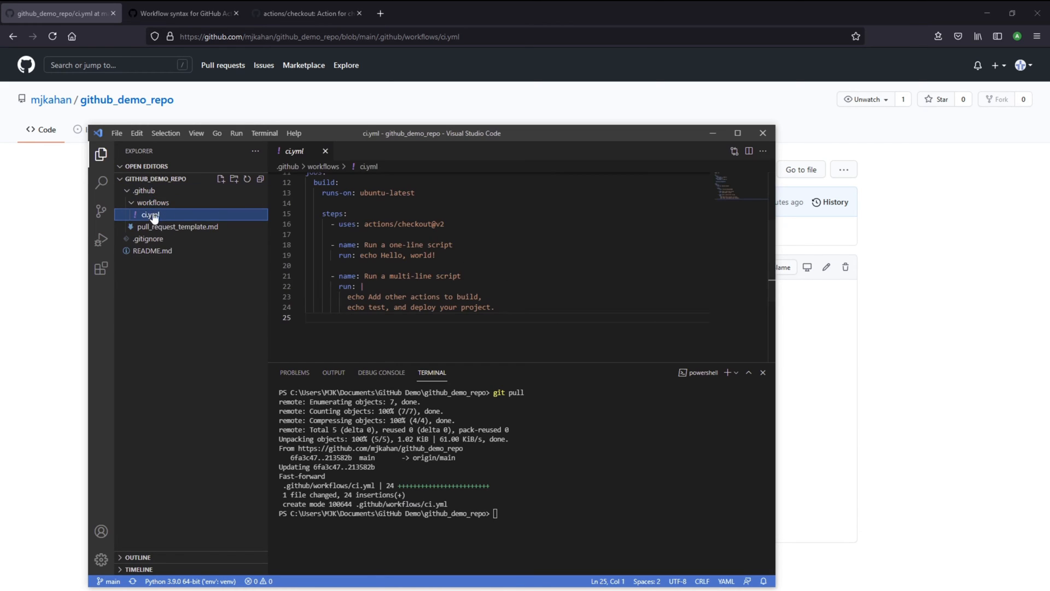
pyautogui.click(736, 133)
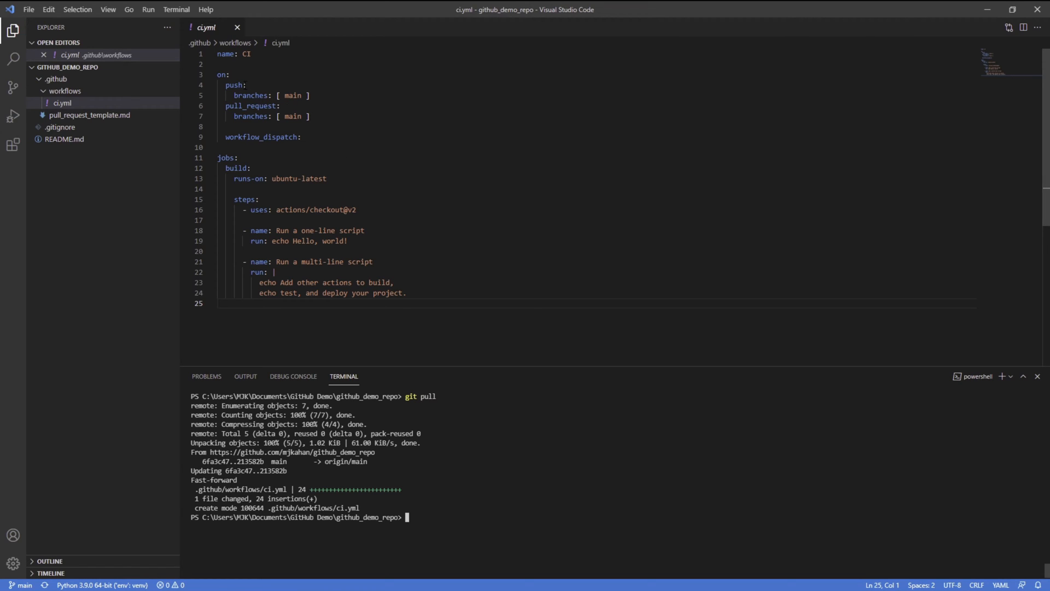
pyautogui.moveTo(284, 106); pyautogui.dragTo(309, 116)
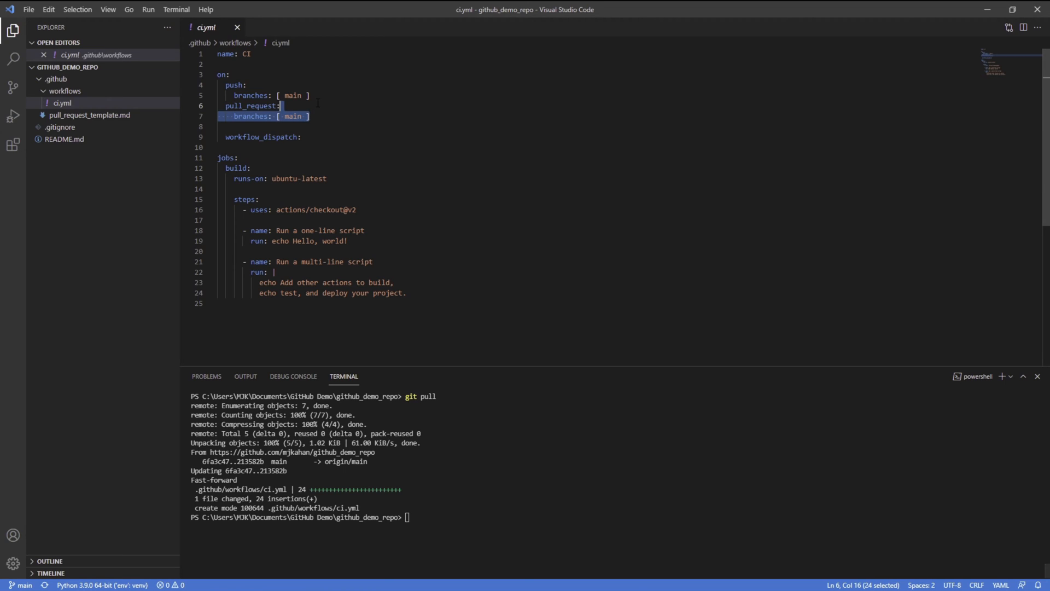
pyautogui.press('Delete')
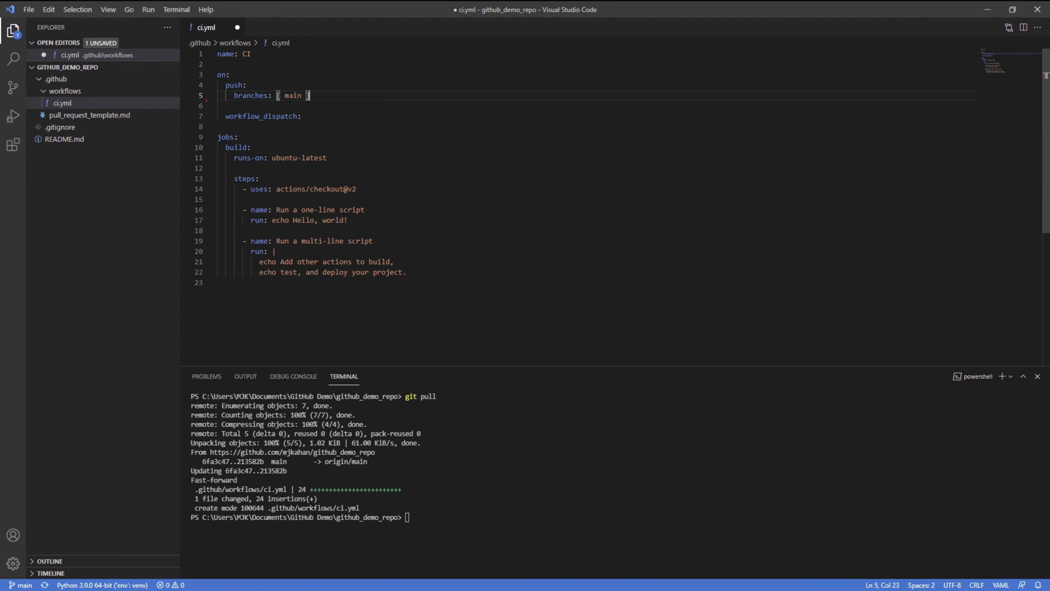
pyautogui.doubleClick(292, 95)
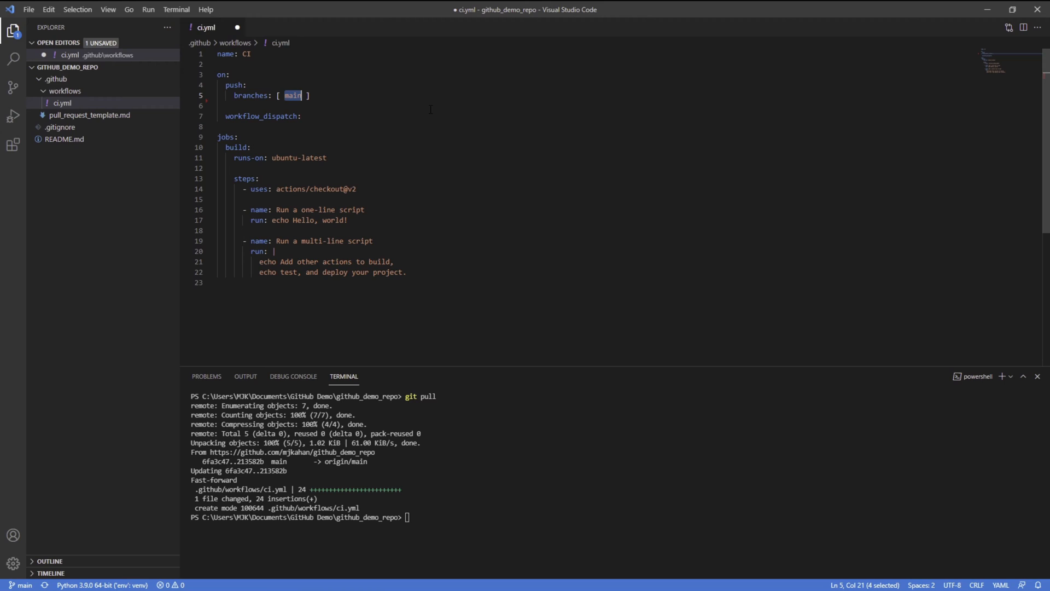
pyautogui.write('test_ci')
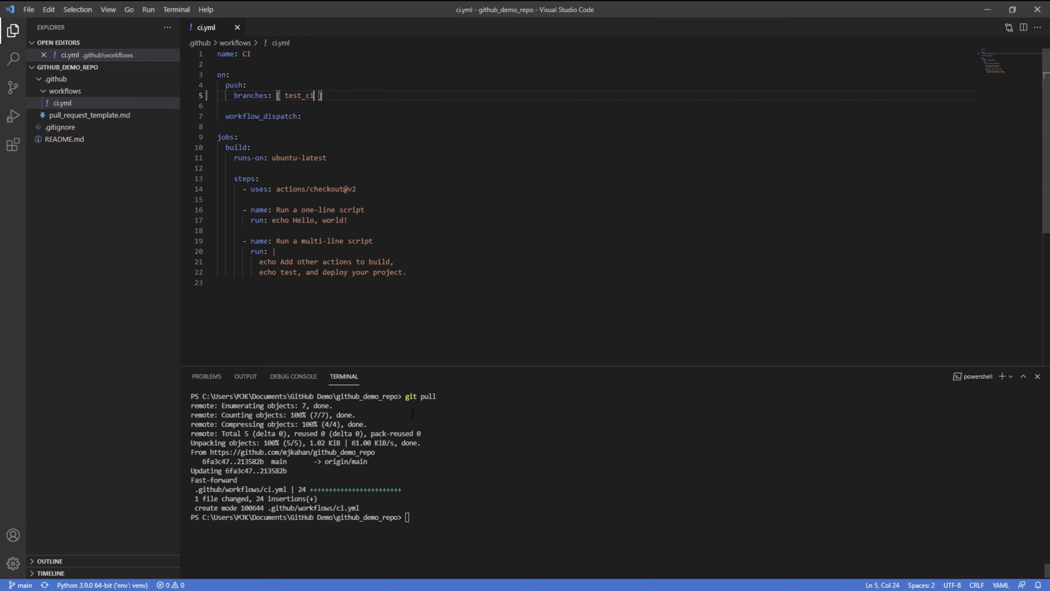
pyautogui.write('git checkout -b test_ci')
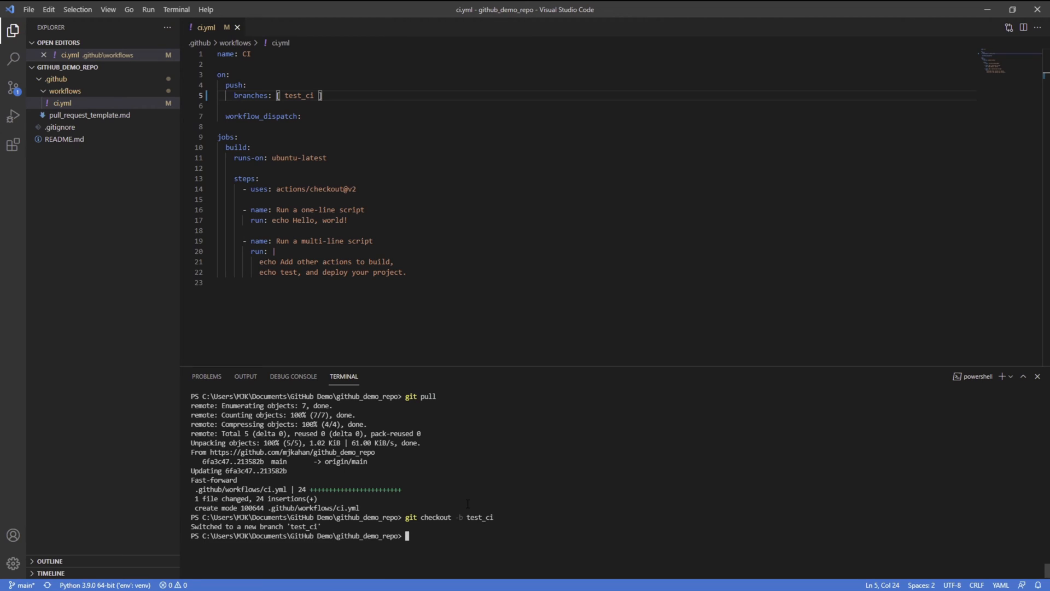
# Add a 'Run another script' step with new echo text and push the test_ci branch to origin
pyautogui.write('git branch')
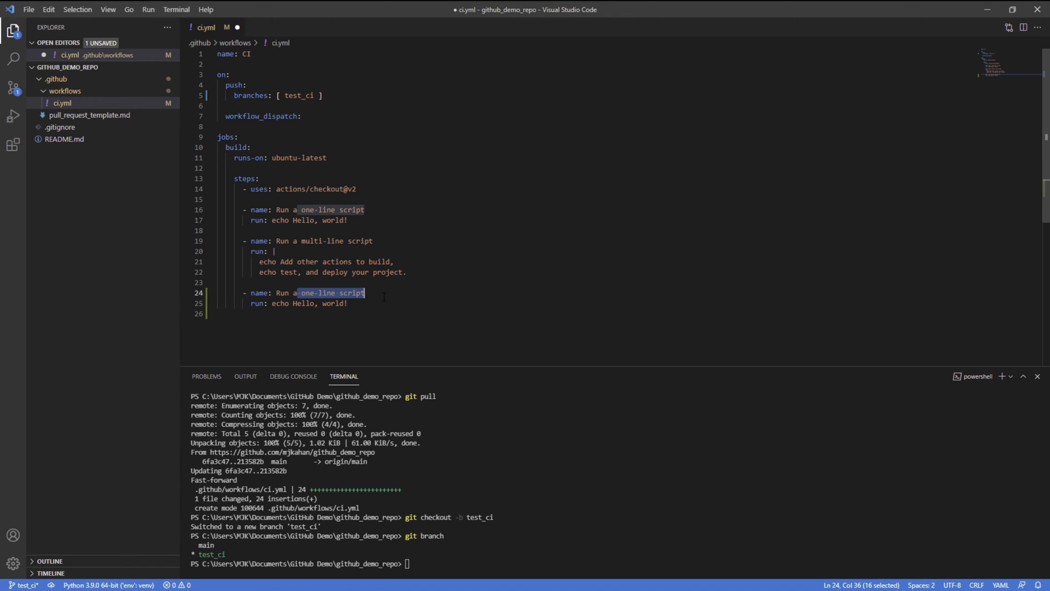
pyautogui.write('another script')
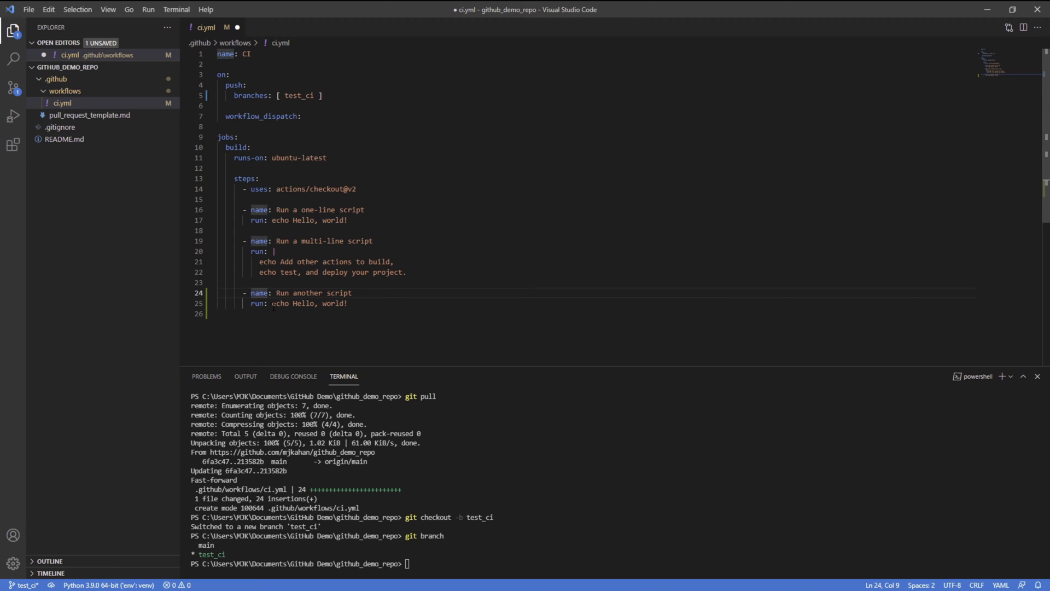
pyautogui.doubleClick(319, 303)
pyautogui.write('This is a new comman')
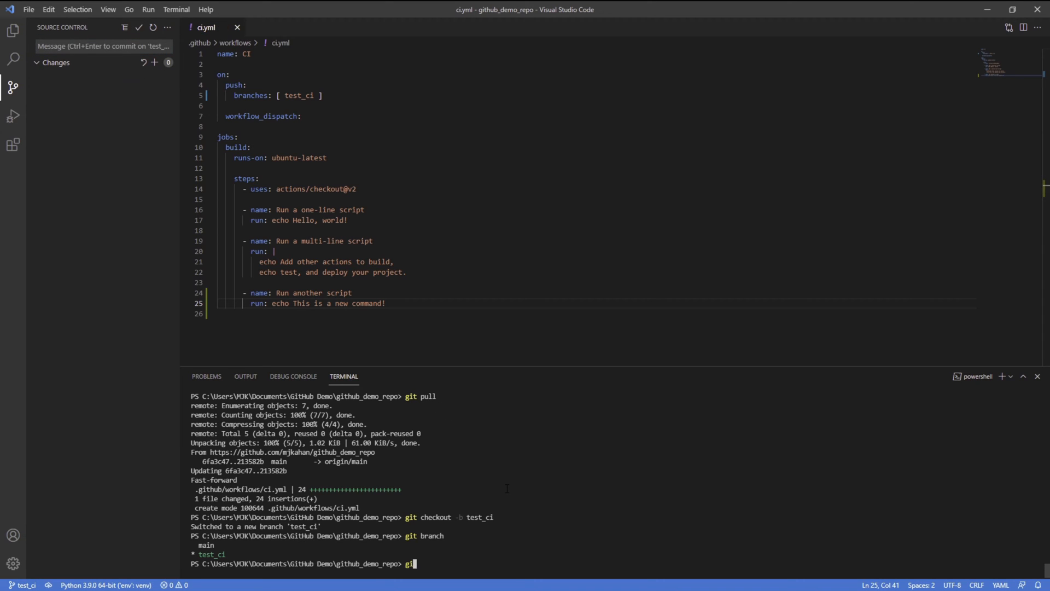
pyautogui.write('git push origin head')
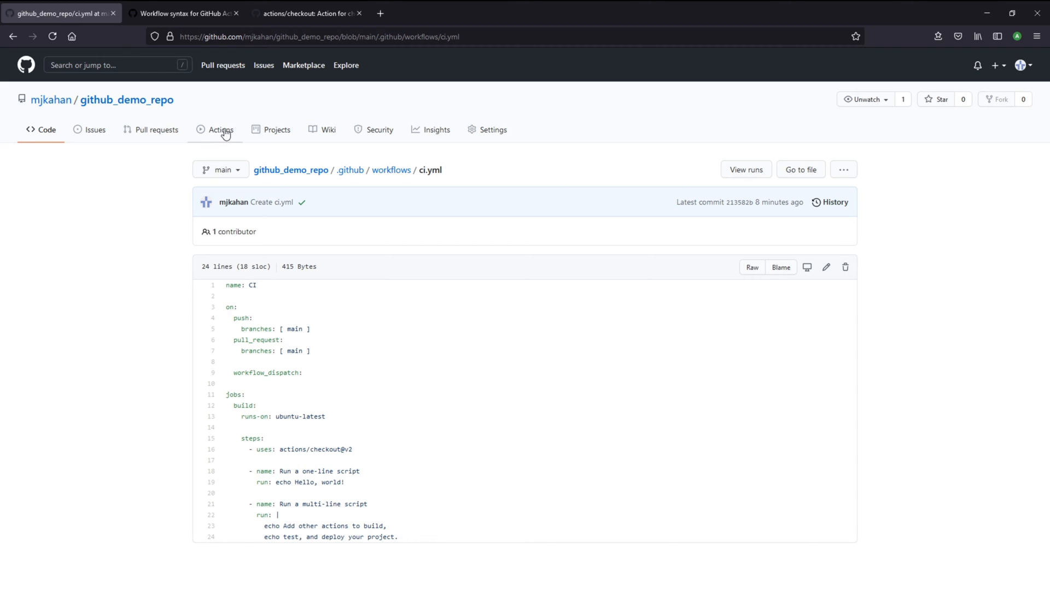
# Check the 'new command' run's build job in Actions, then return to the actions/checkout page
pyautogui.click(219, 129)
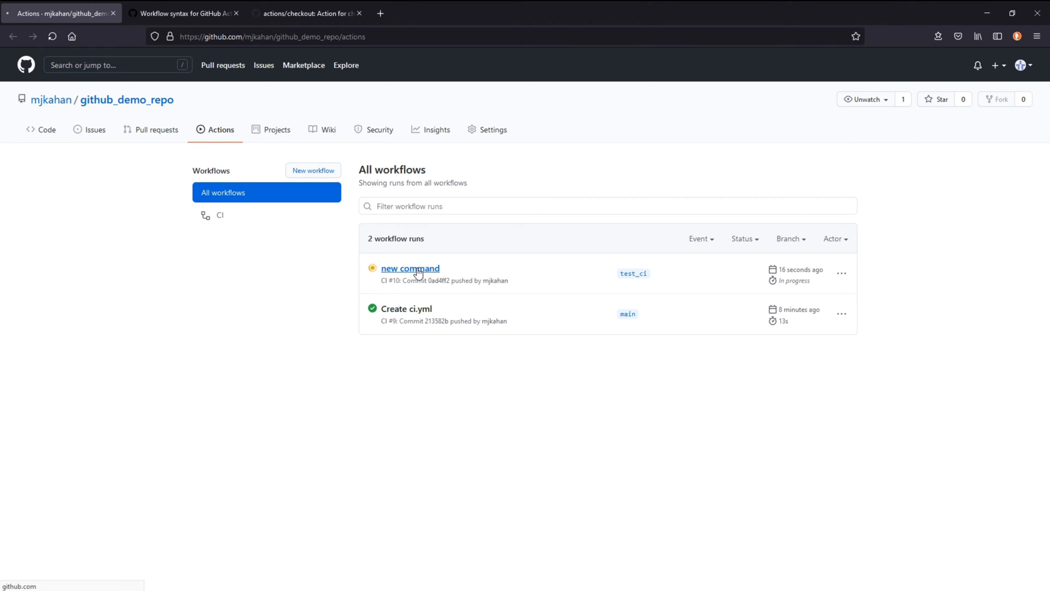
pyautogui.click(410, 268)
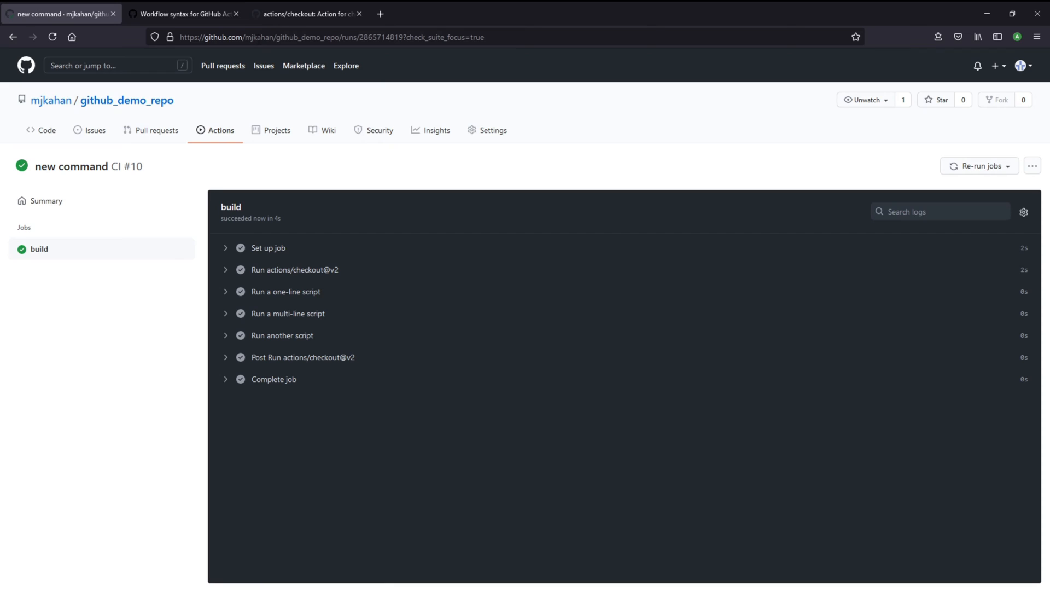
pyautogui.click(306, 13)
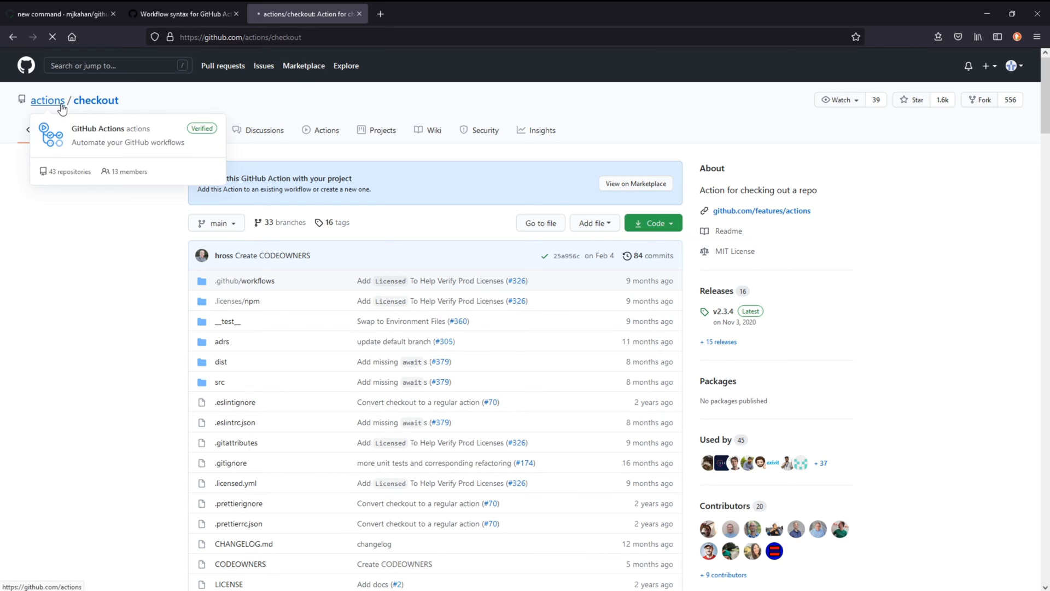
# Search the GitHub Actions organisation for 'python' and open the setup-python repository
pyautogui.click(47, 100)
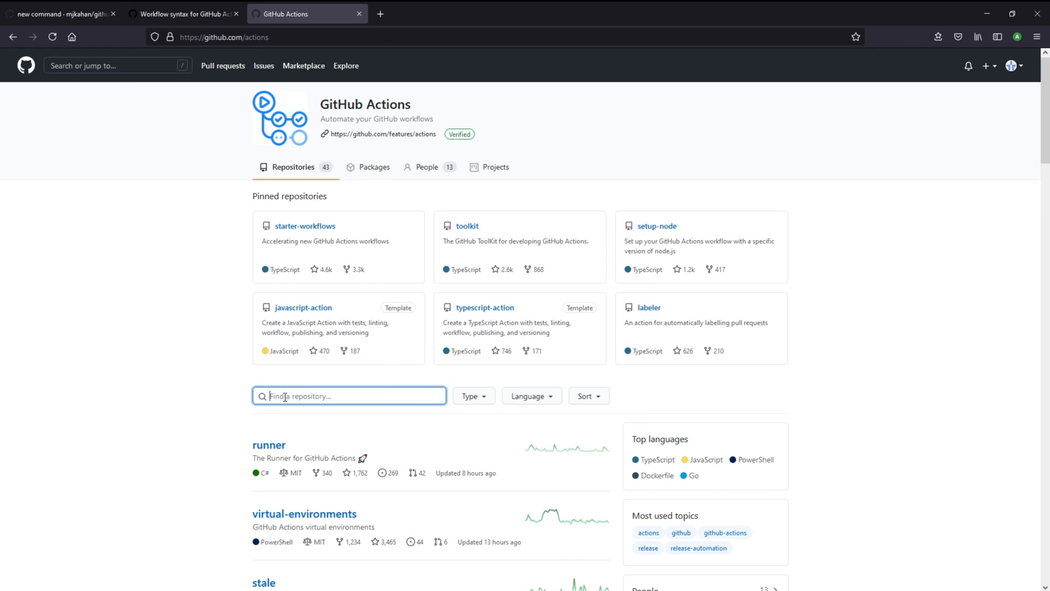
pyautogui.write('python')
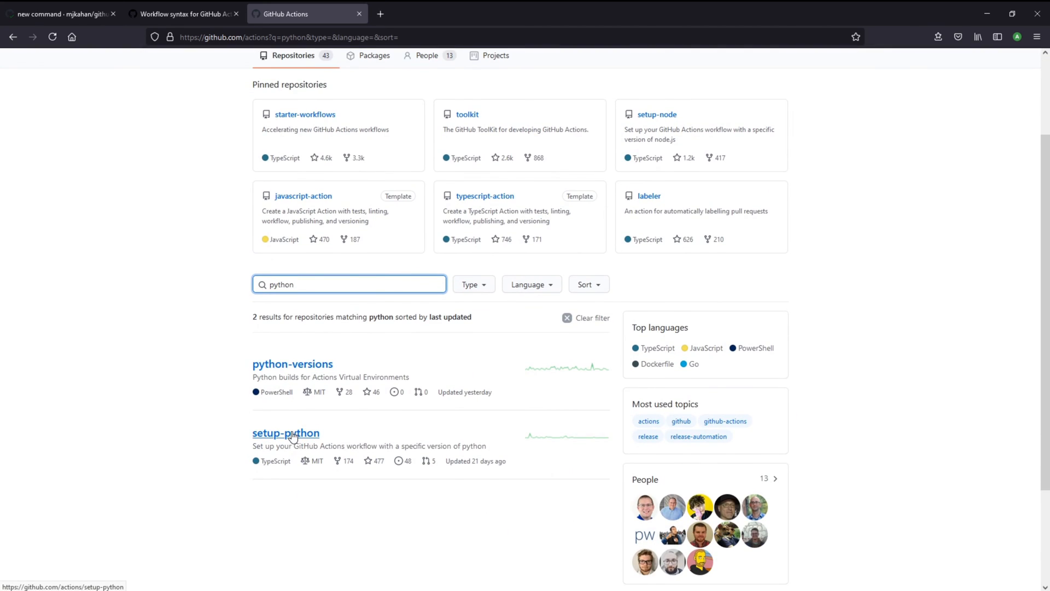
pyautogui.click(286, 433)
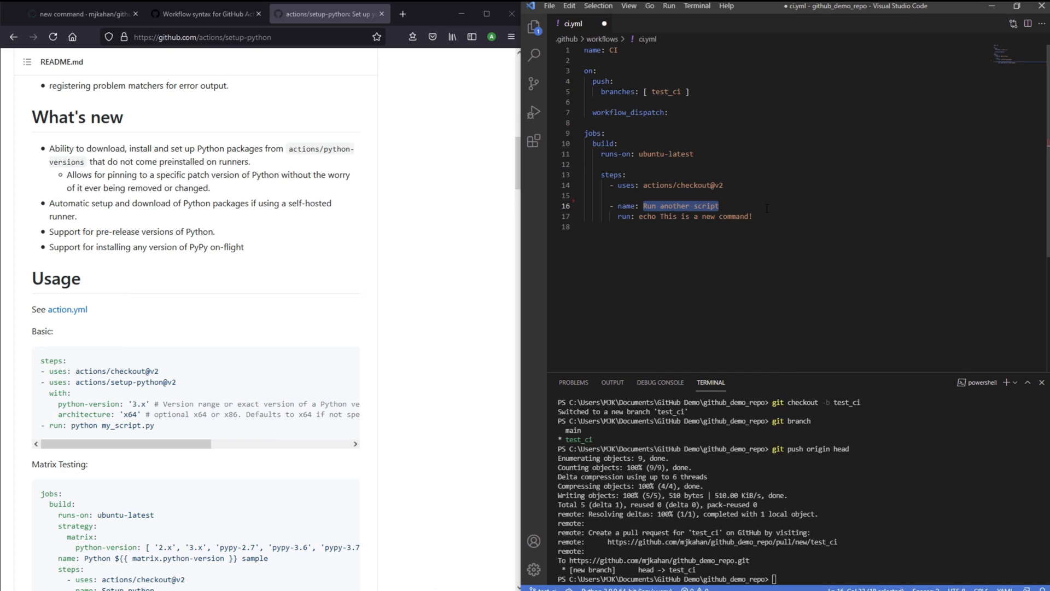
# Rename the step to 'List all files' running ls, then start a new project file
pyautogui.write('List al')
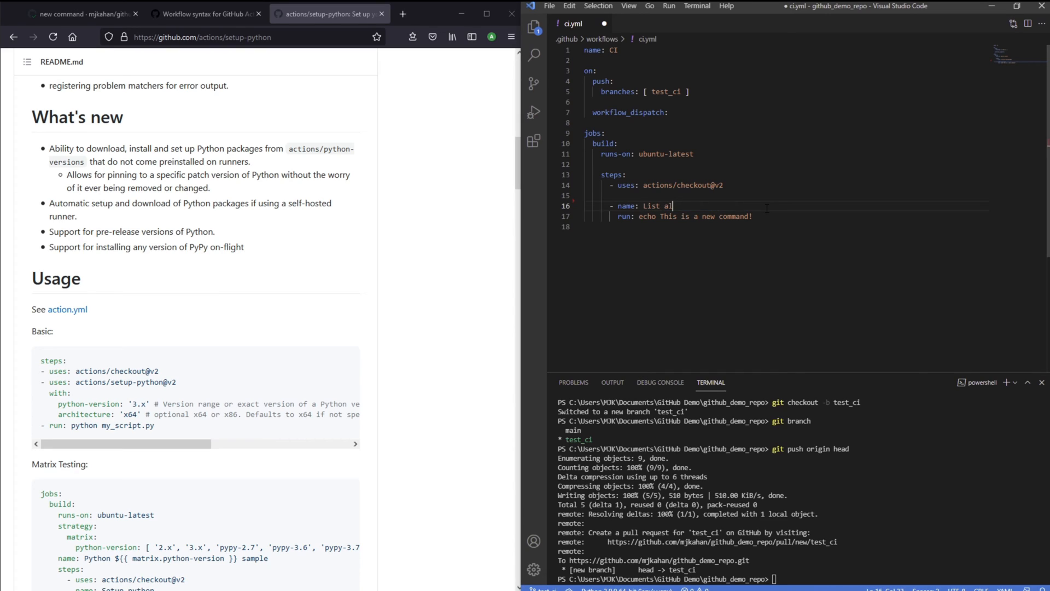
pyautogui.write('files')
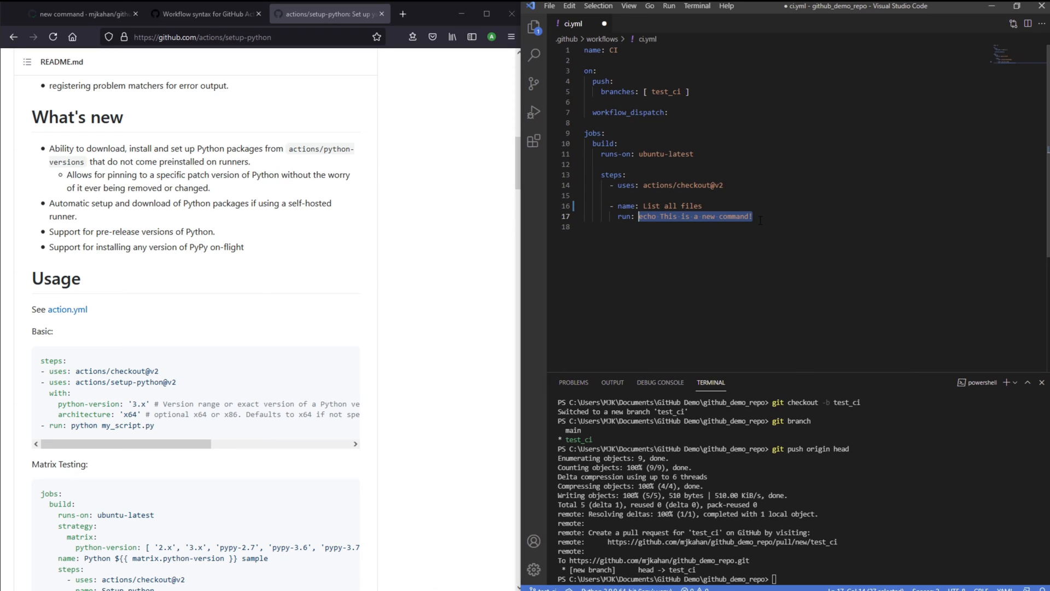
pyautogui.write('ls')
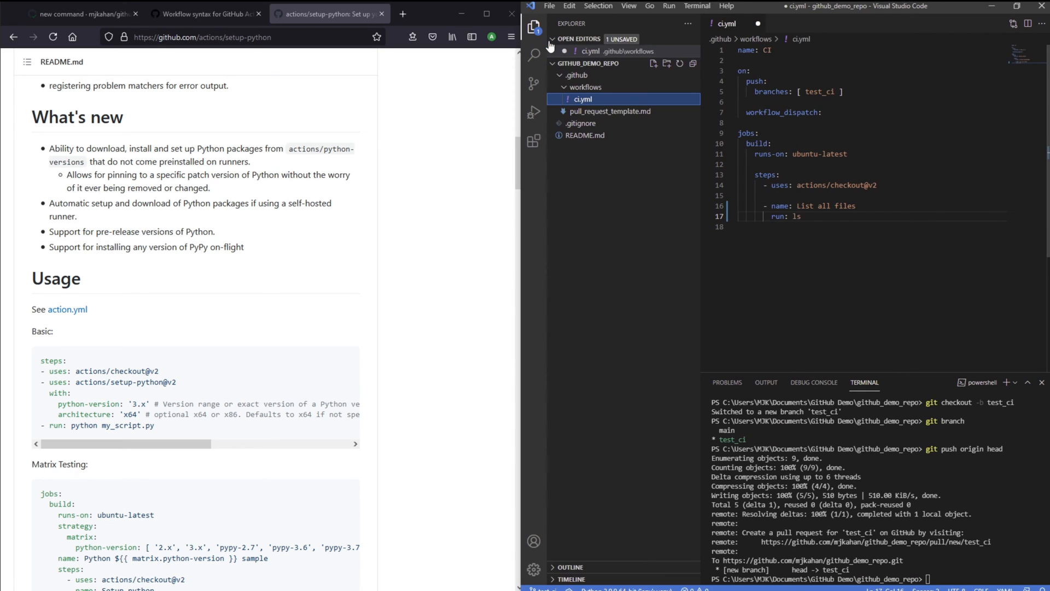
pyautogui.click(577, 75)
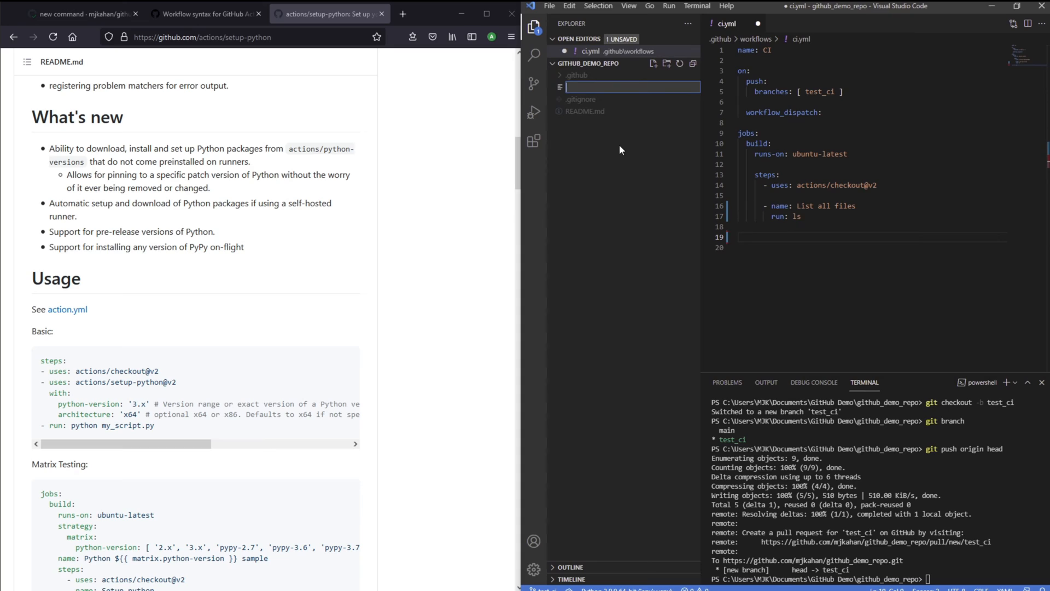
# Add comment placeholders in ci.yml for '# Create a File' and '# Install Python'
pyautogui.write('create')
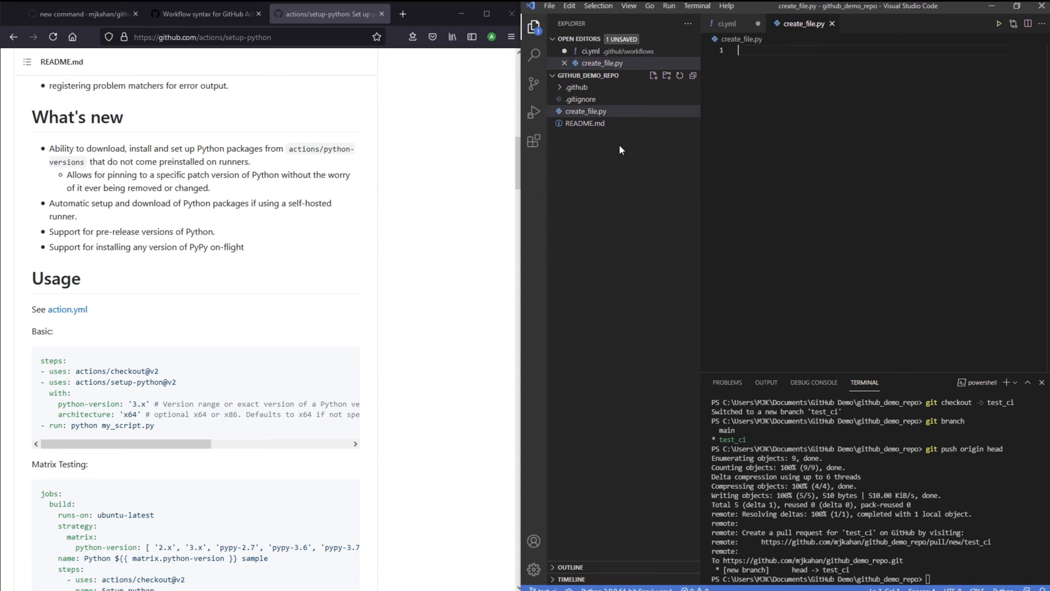
pyautogui.click(725, 23)
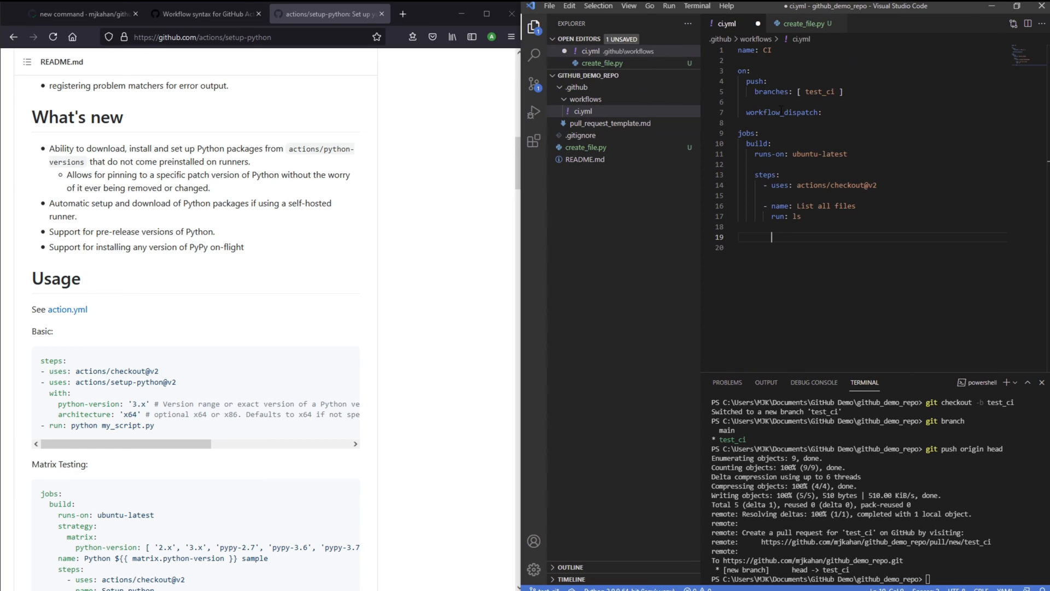
pyautogui.write('# Create a File')
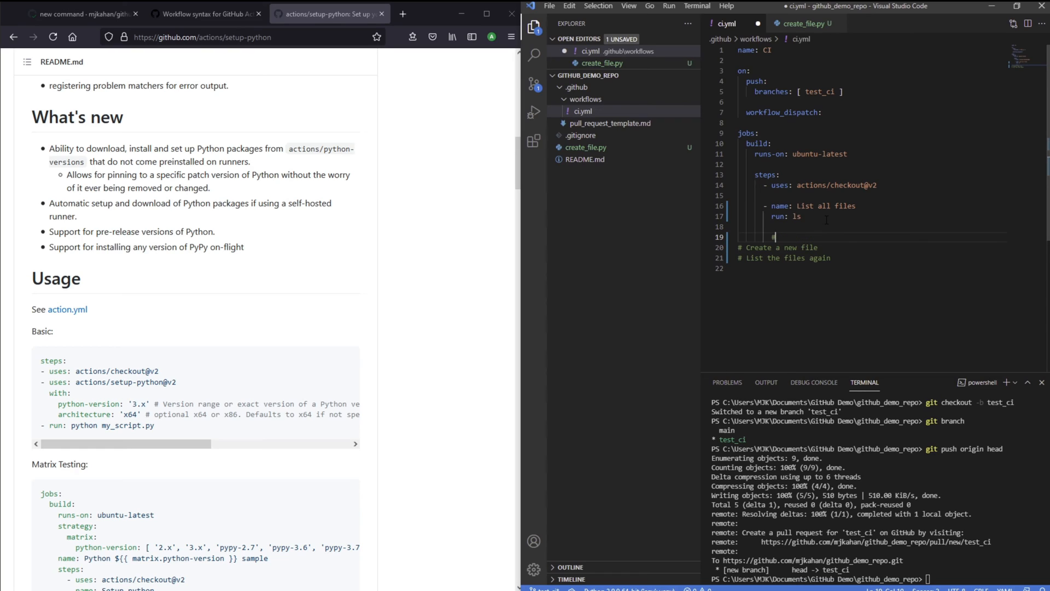
pyautogui.write('# Install Python')
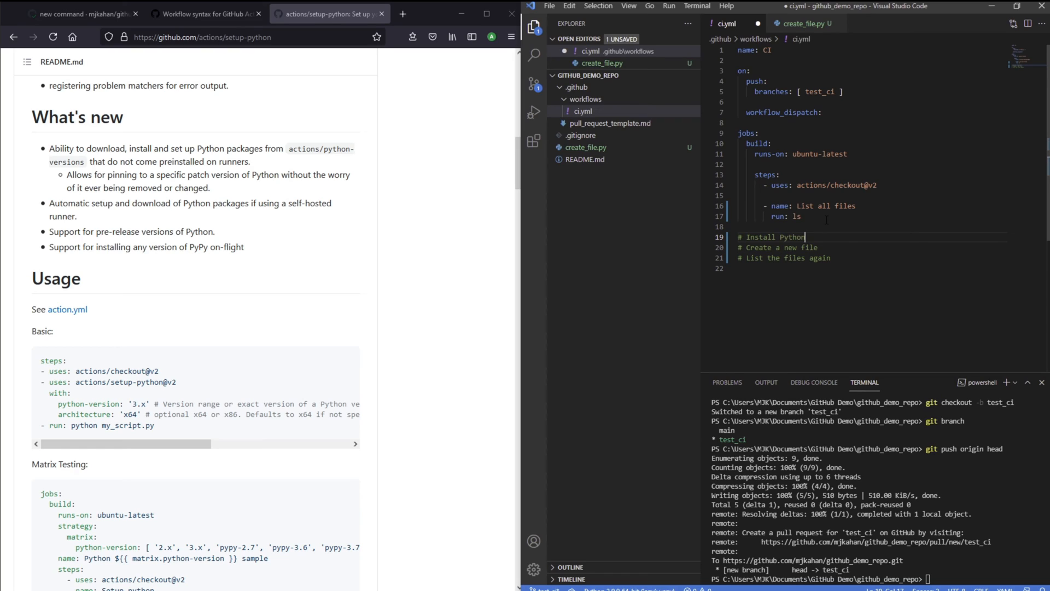
# Add the 'List the files again (prove that python worked)' comment and review create_file.py
pyautogui.doubleClick(810, 247)
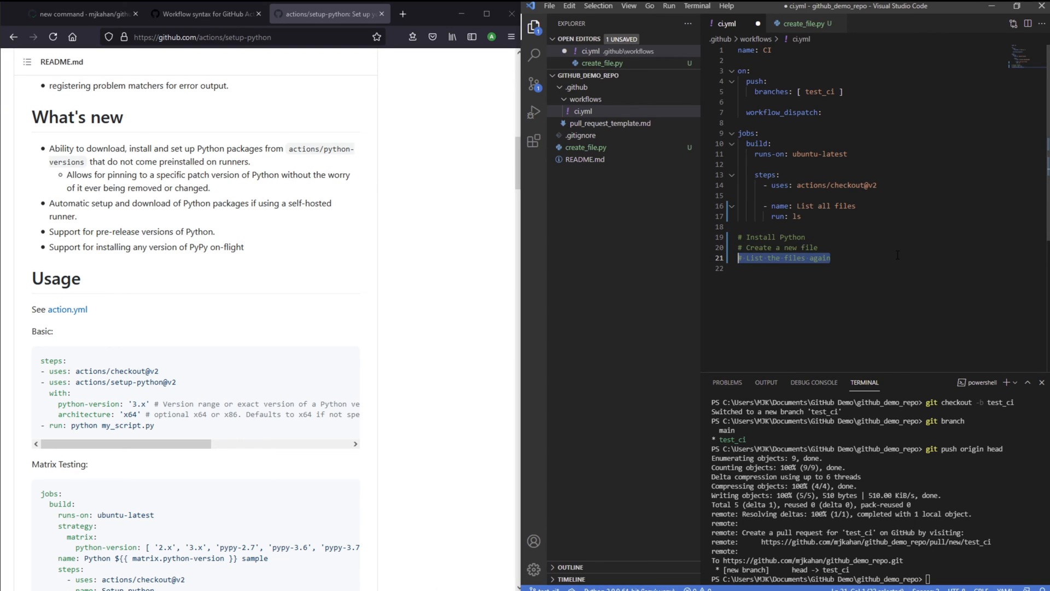
pyautogui.write('(prove that python)')
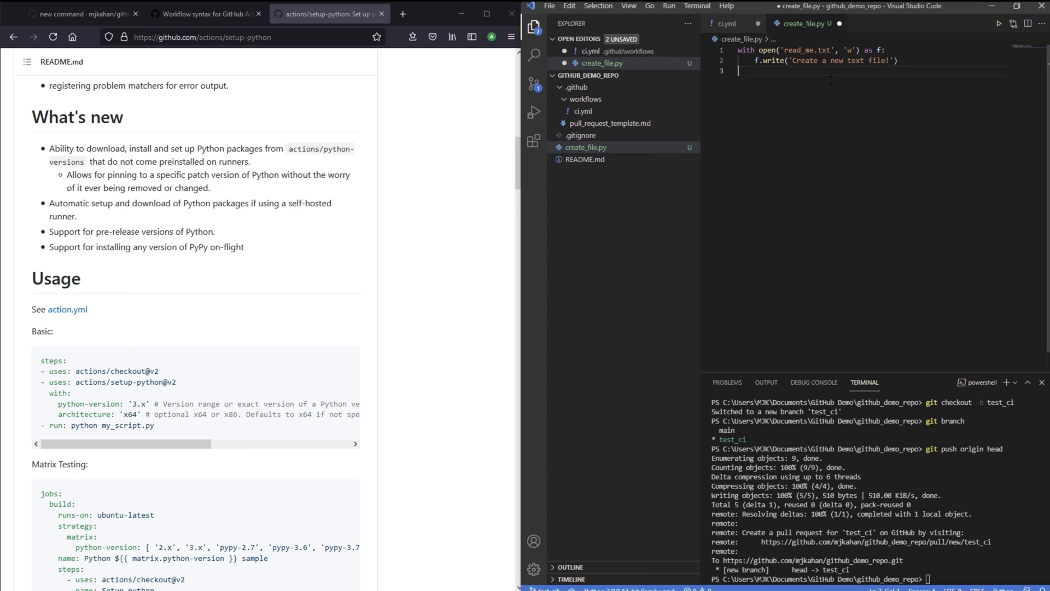
pyautogui.doubleClick(797, 50)
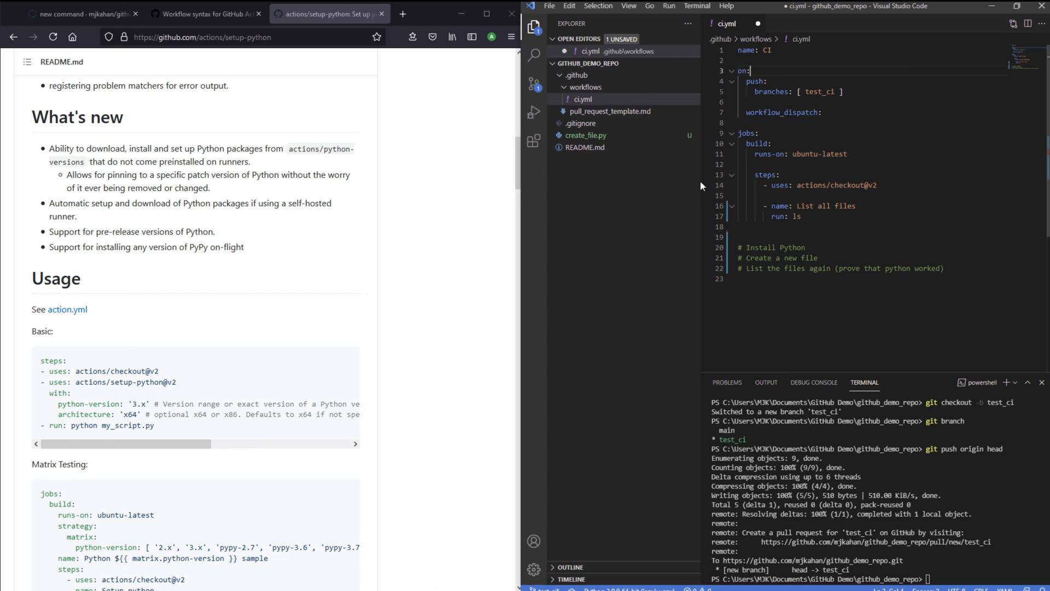
# Add the Install Python step using setup-python@v2 with python-version '3.8'
pyautogui.click(575, 76)
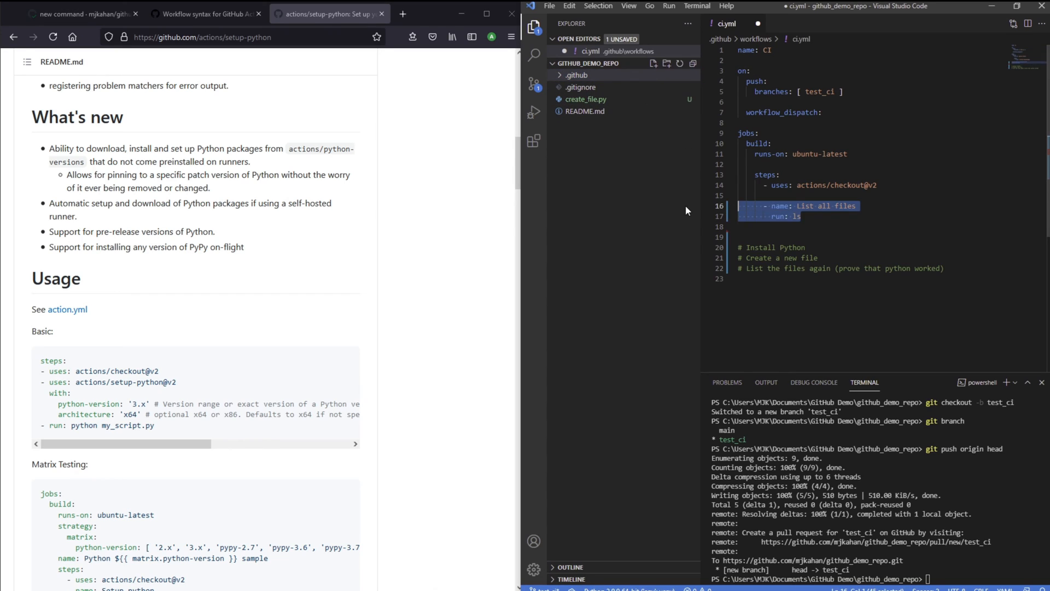
pyautogui.write('- name: Install')
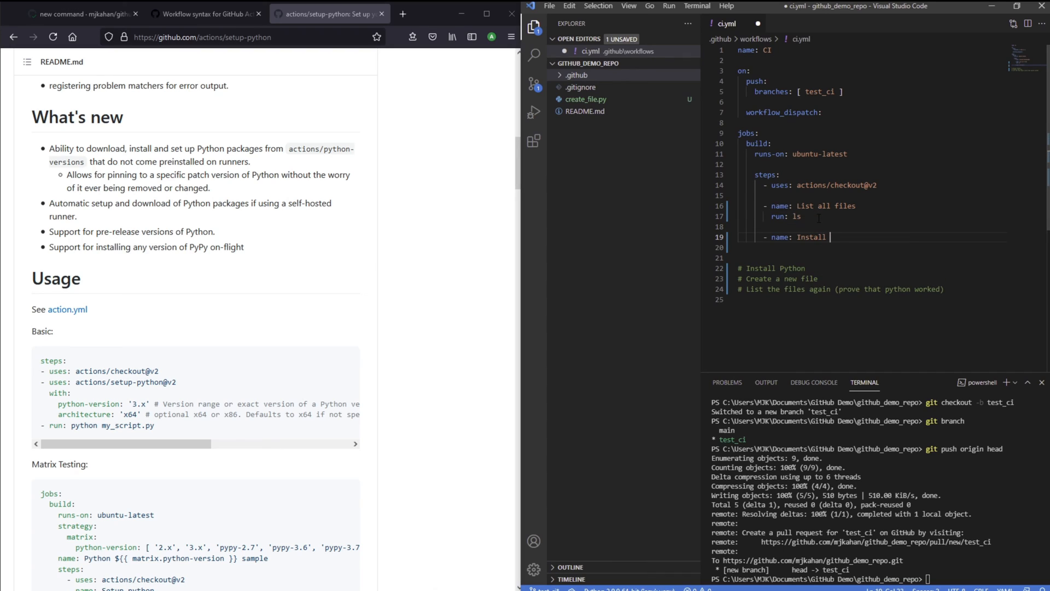
pyautogui.write('Python')
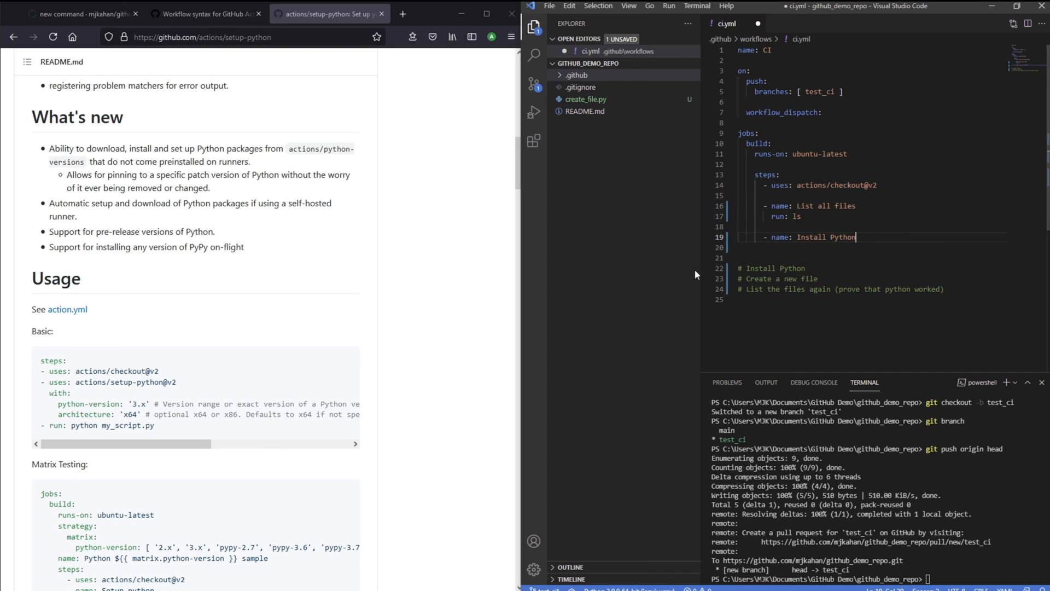
pyautogui.moveTo(151, 403)
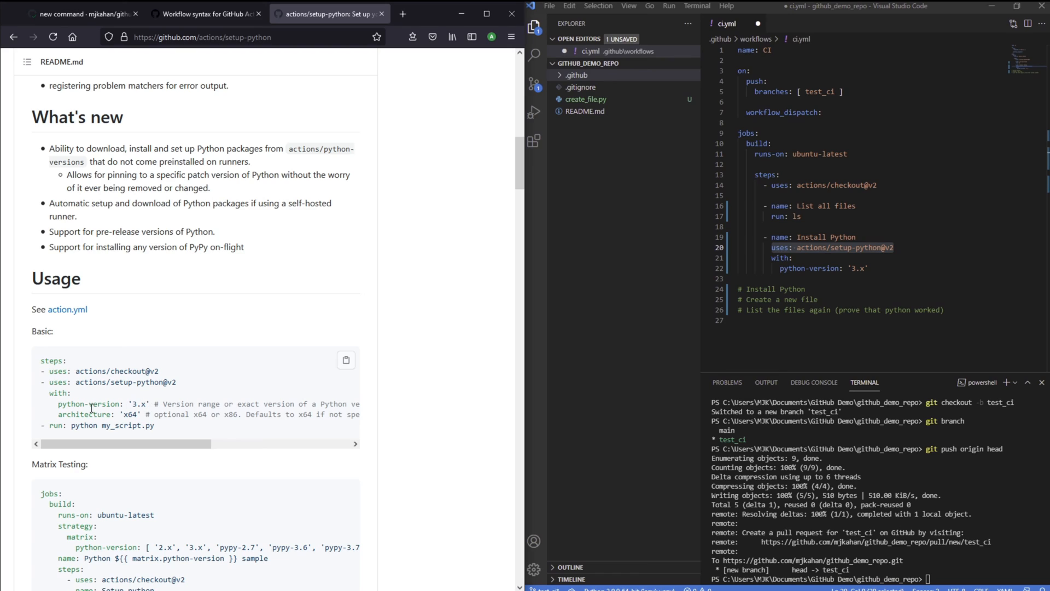
pyautogui.write('3.8')
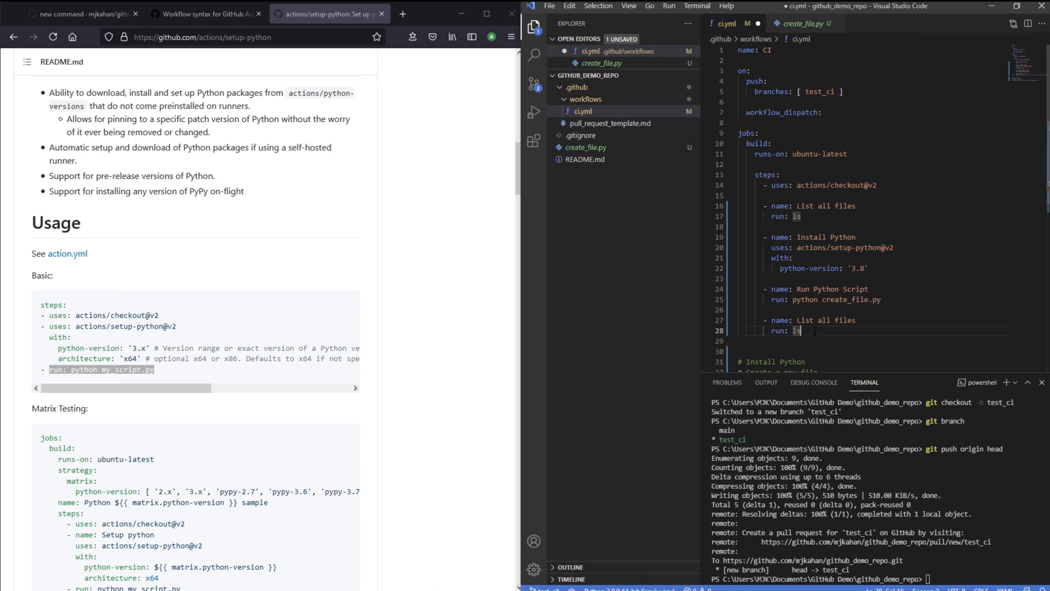
# Name the listing steps 'List all ORIGINAL files' and 'List all NEW files', remove comments, and save
pyautogui.write('NEW')
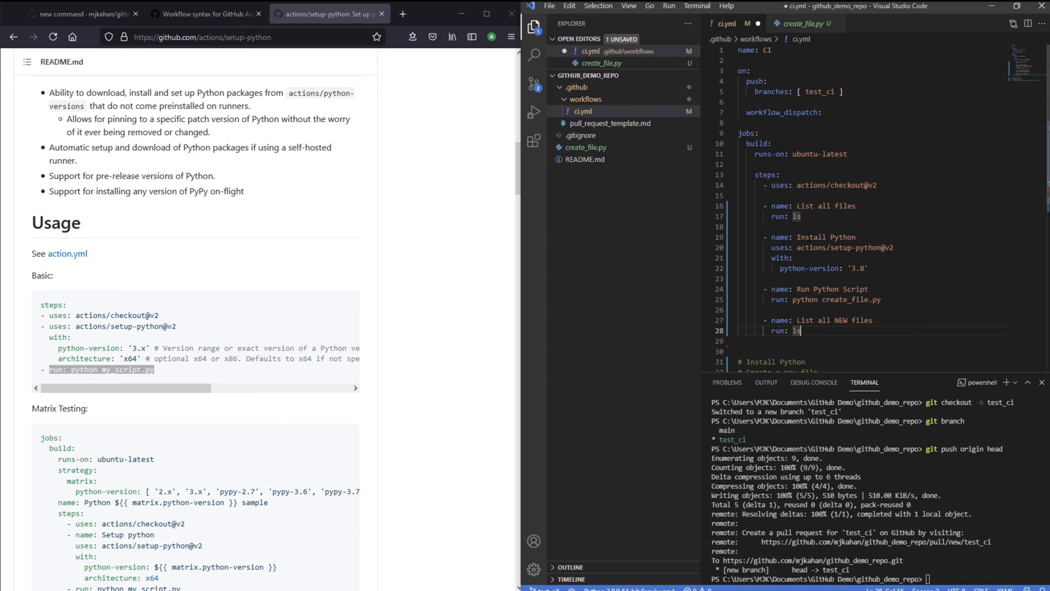
pyautogui.write('ORIGINAL')
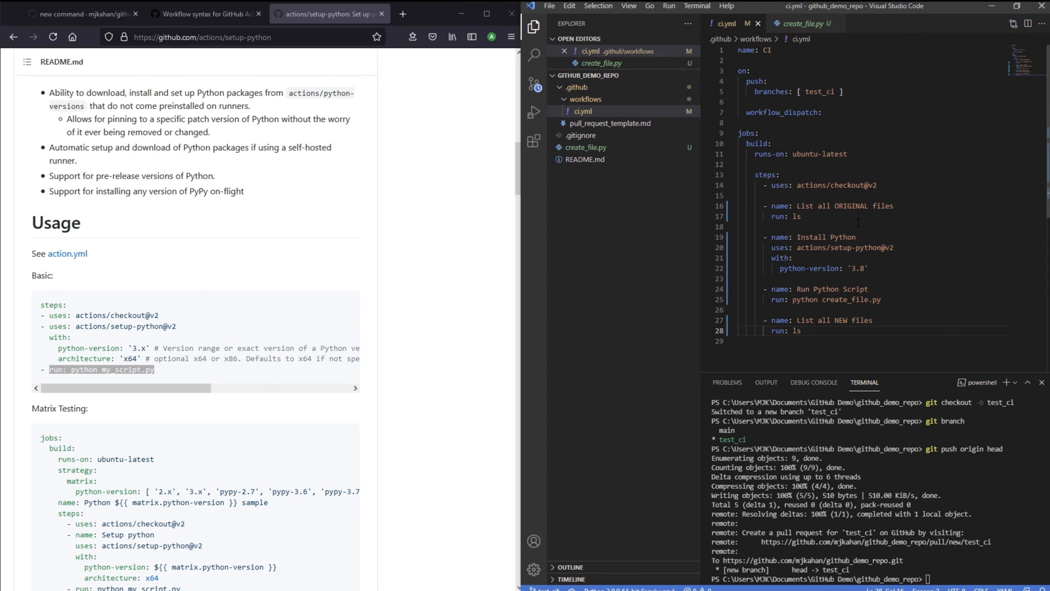
pyautogui.doubleClick(801, 153)
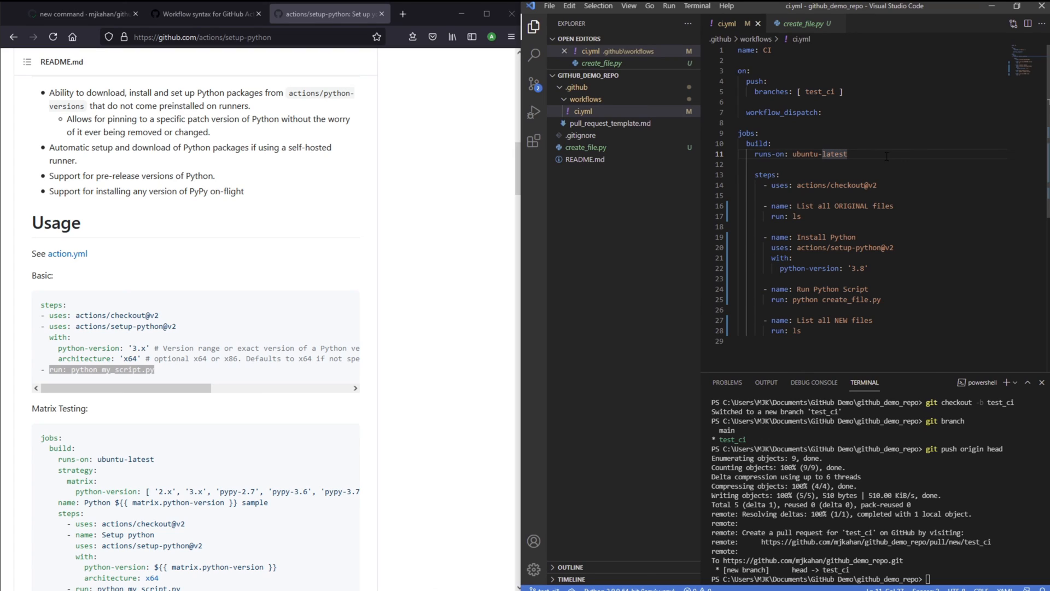
pyautogui.click(847, 154)
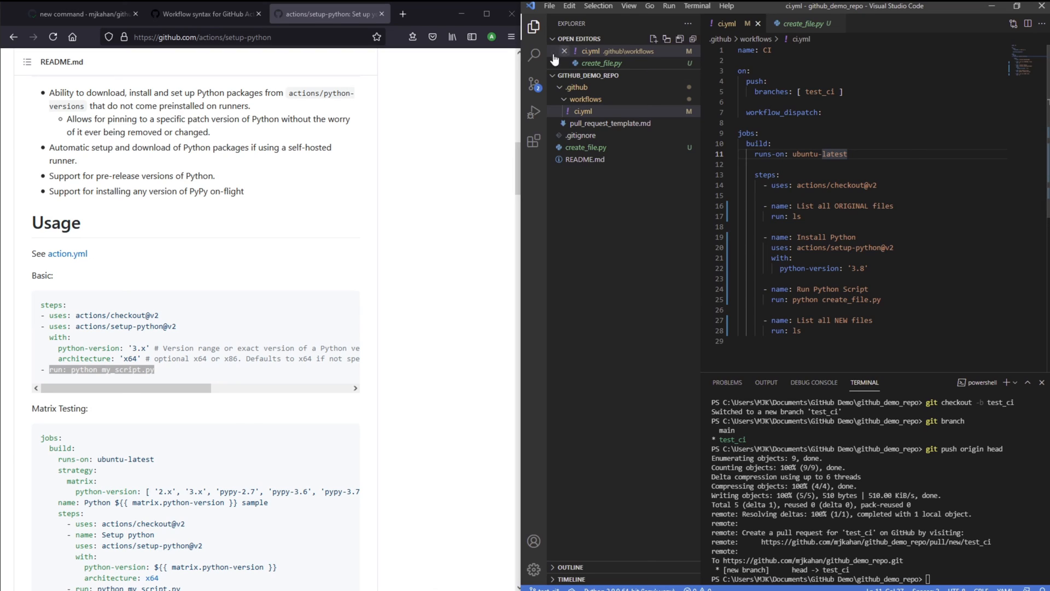
# Commit and push, then view the add python script run's build job with Run Python Script output expanded
pyautogui.click(534, 84)
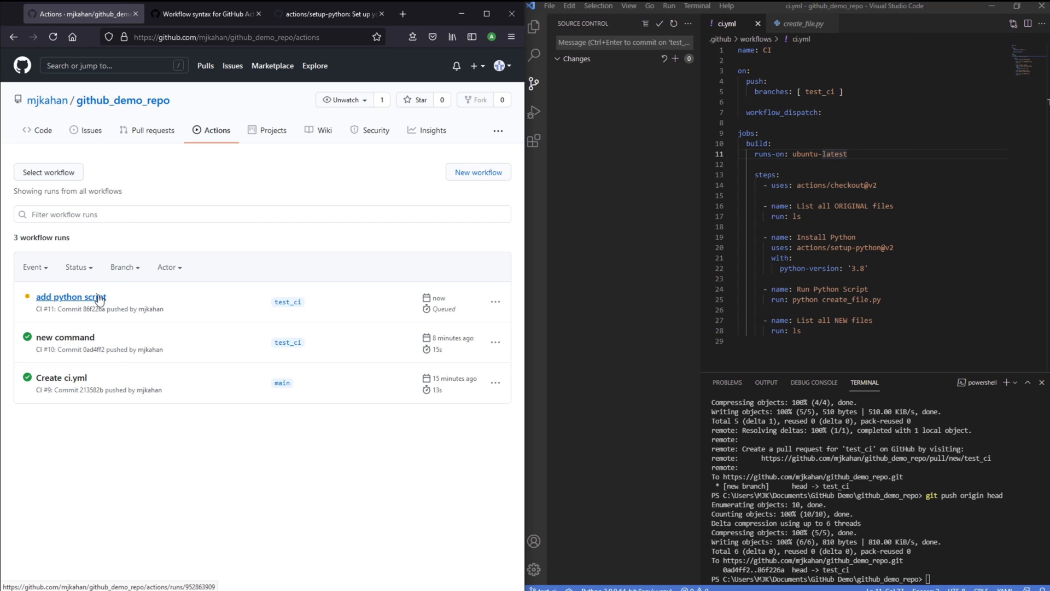
pyautogui.click(70, 297)
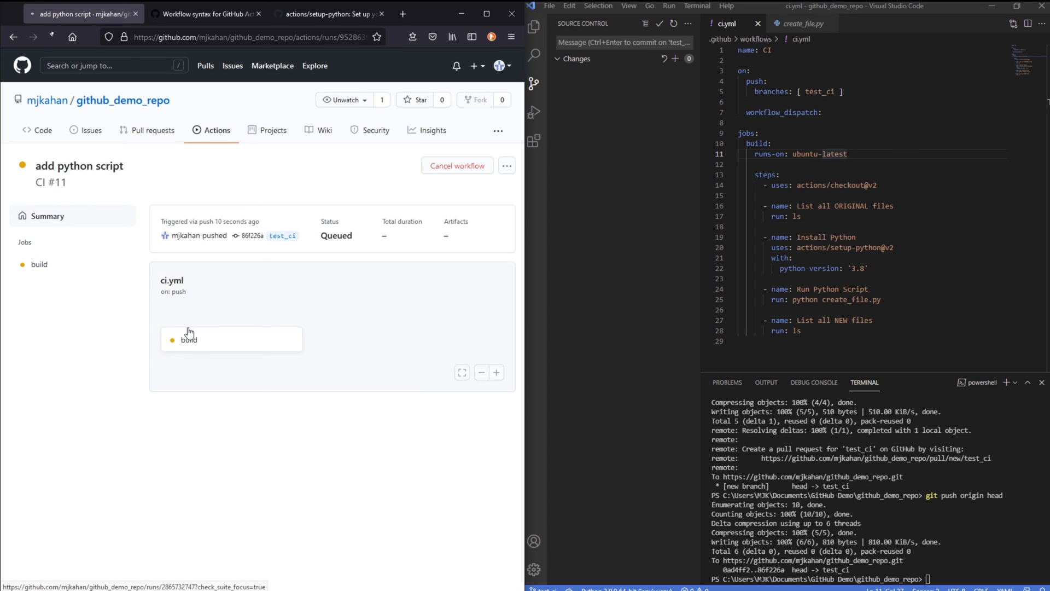
pyautogui.click(189, 339)
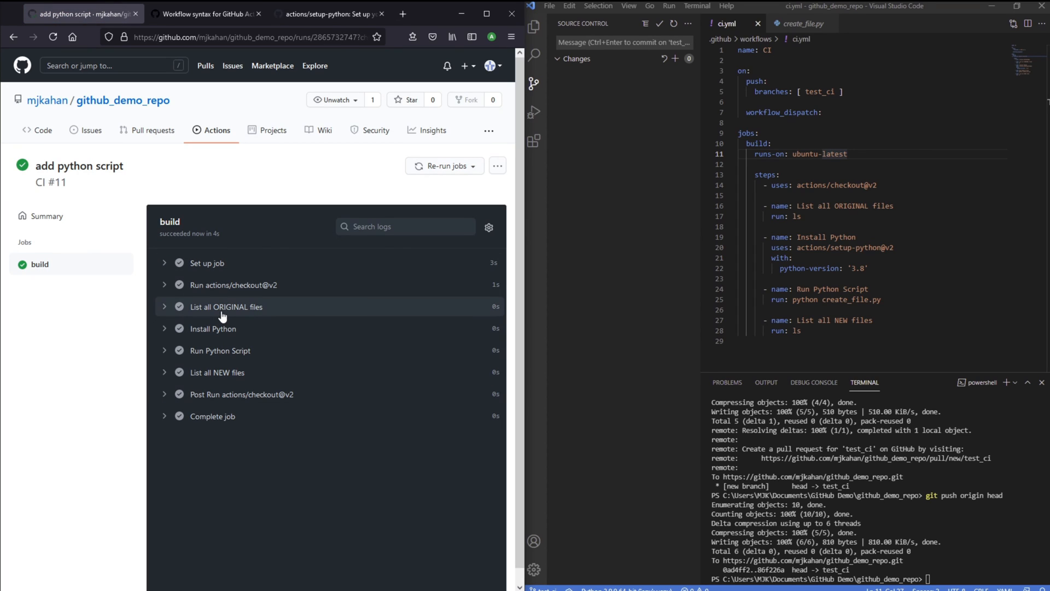
pyautogui.click(225, 306)
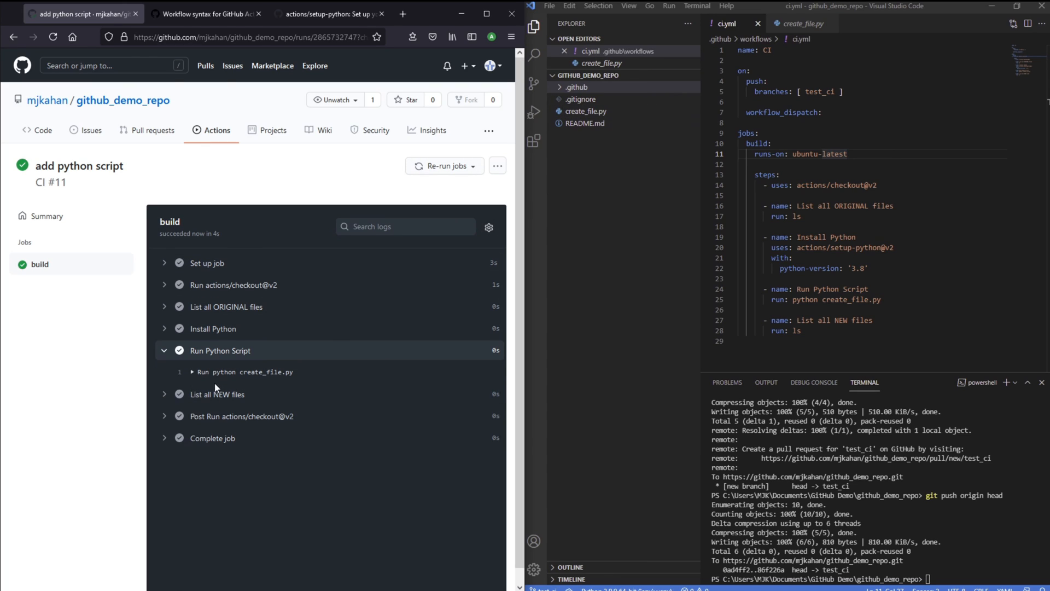
# Confirm LIKE_AND_SUBSCRIBE.txt appears in the List all NEW files output, then collapse the step logs
pyautogui.click(217, 394)
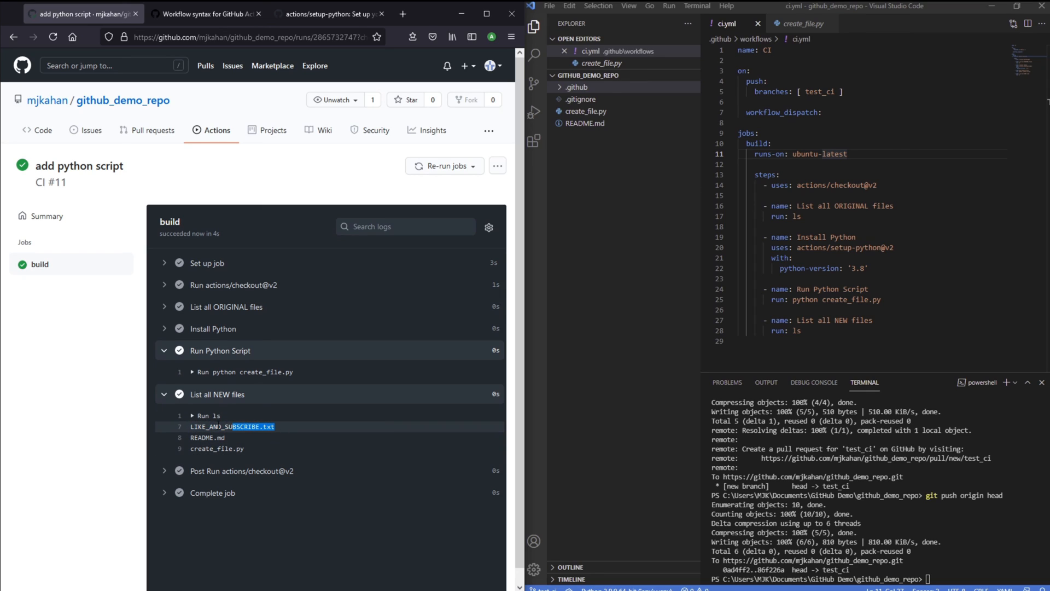
pyautogui.doubleClick(231, 426)
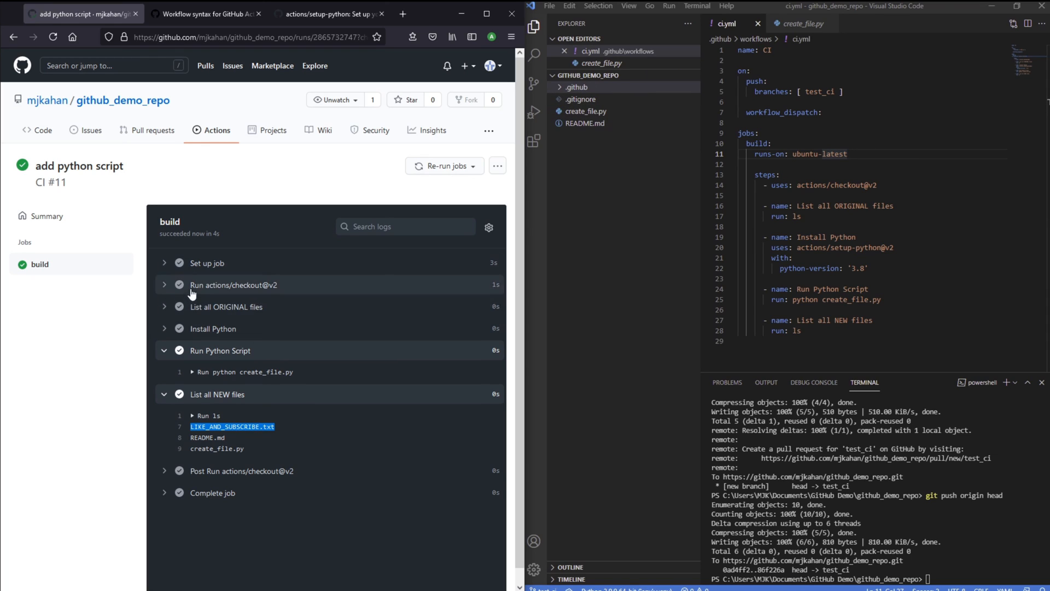
pyautogui.click(241, 470)
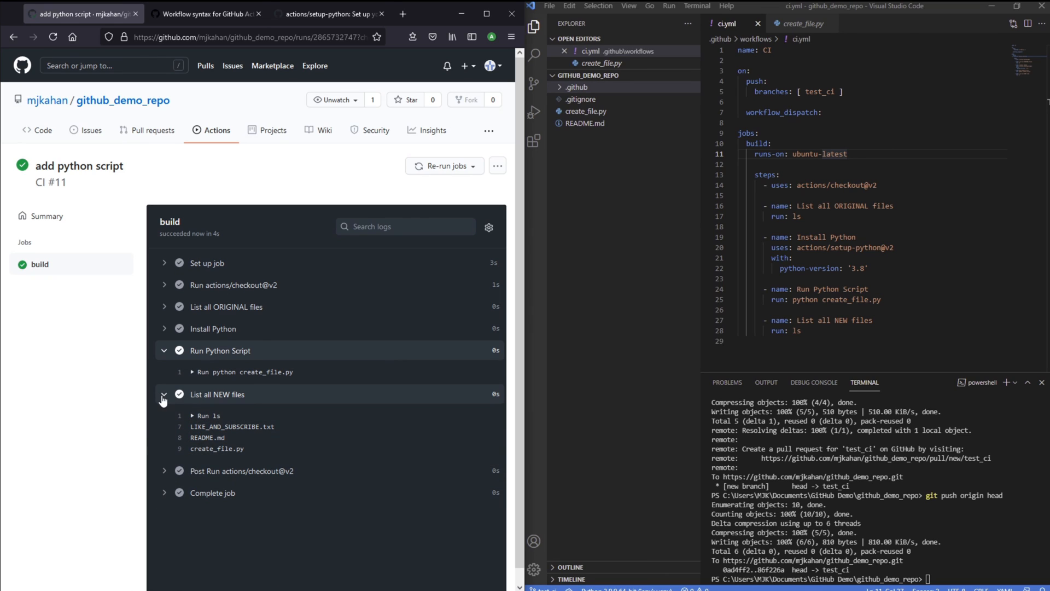
pyautogui.click(162, 394)
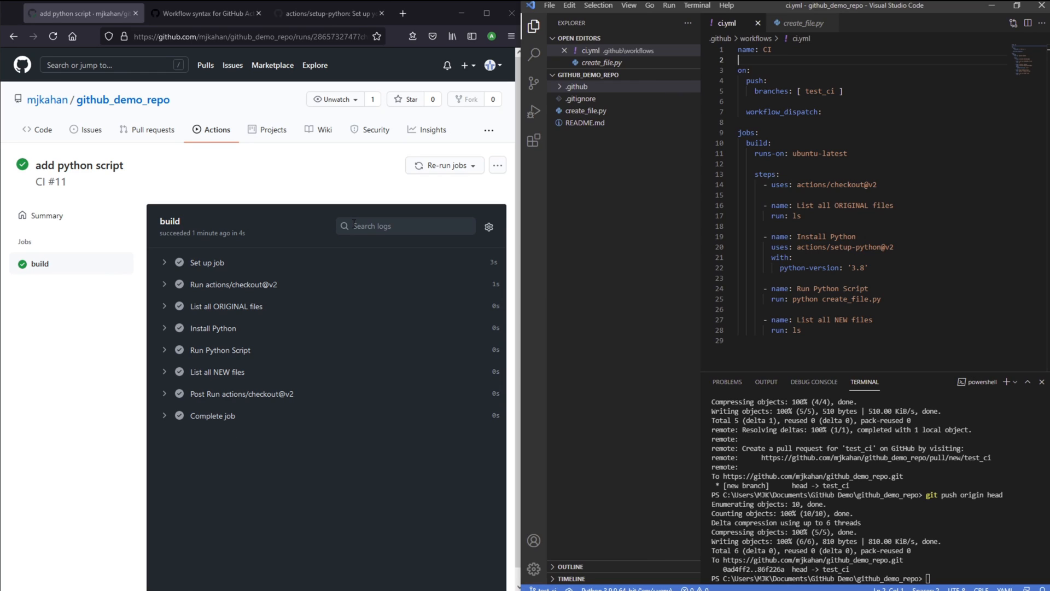
# Return to the github_demo_repo code overview page
pyautogui.click(38, 129)
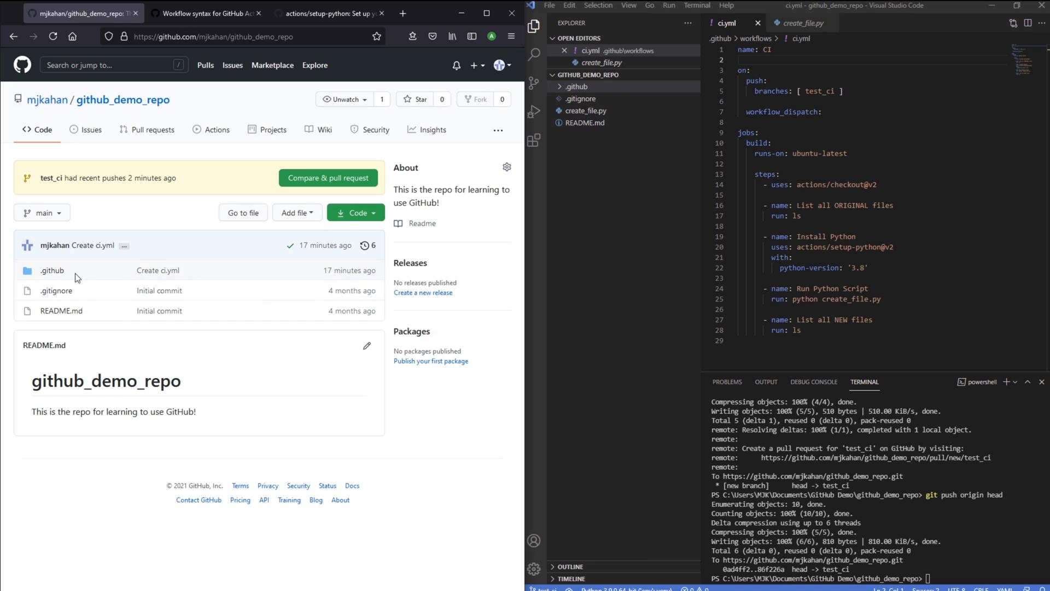
pyautogui.moveTo(76, 277)
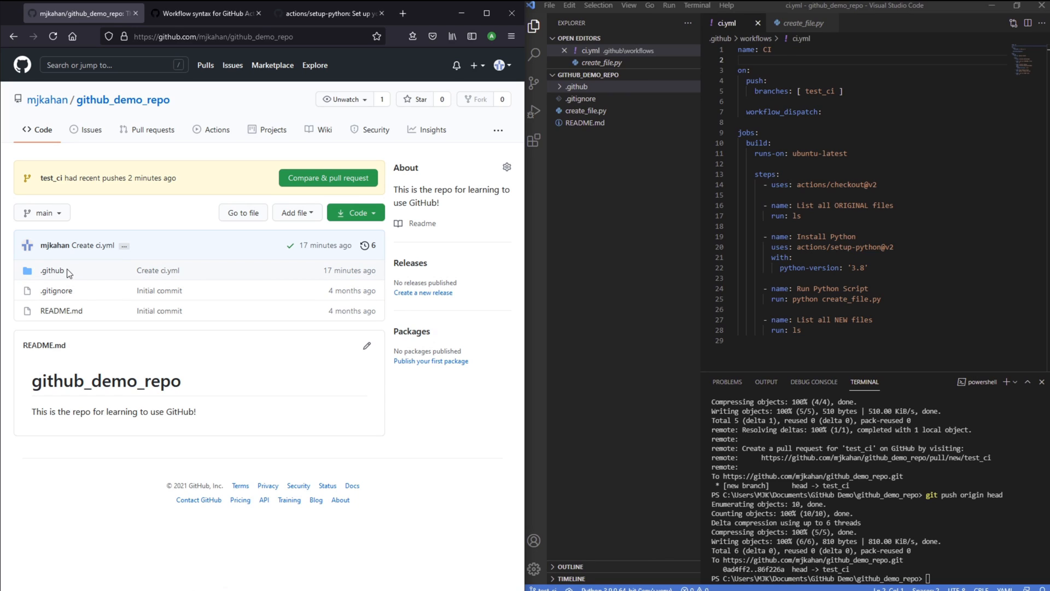